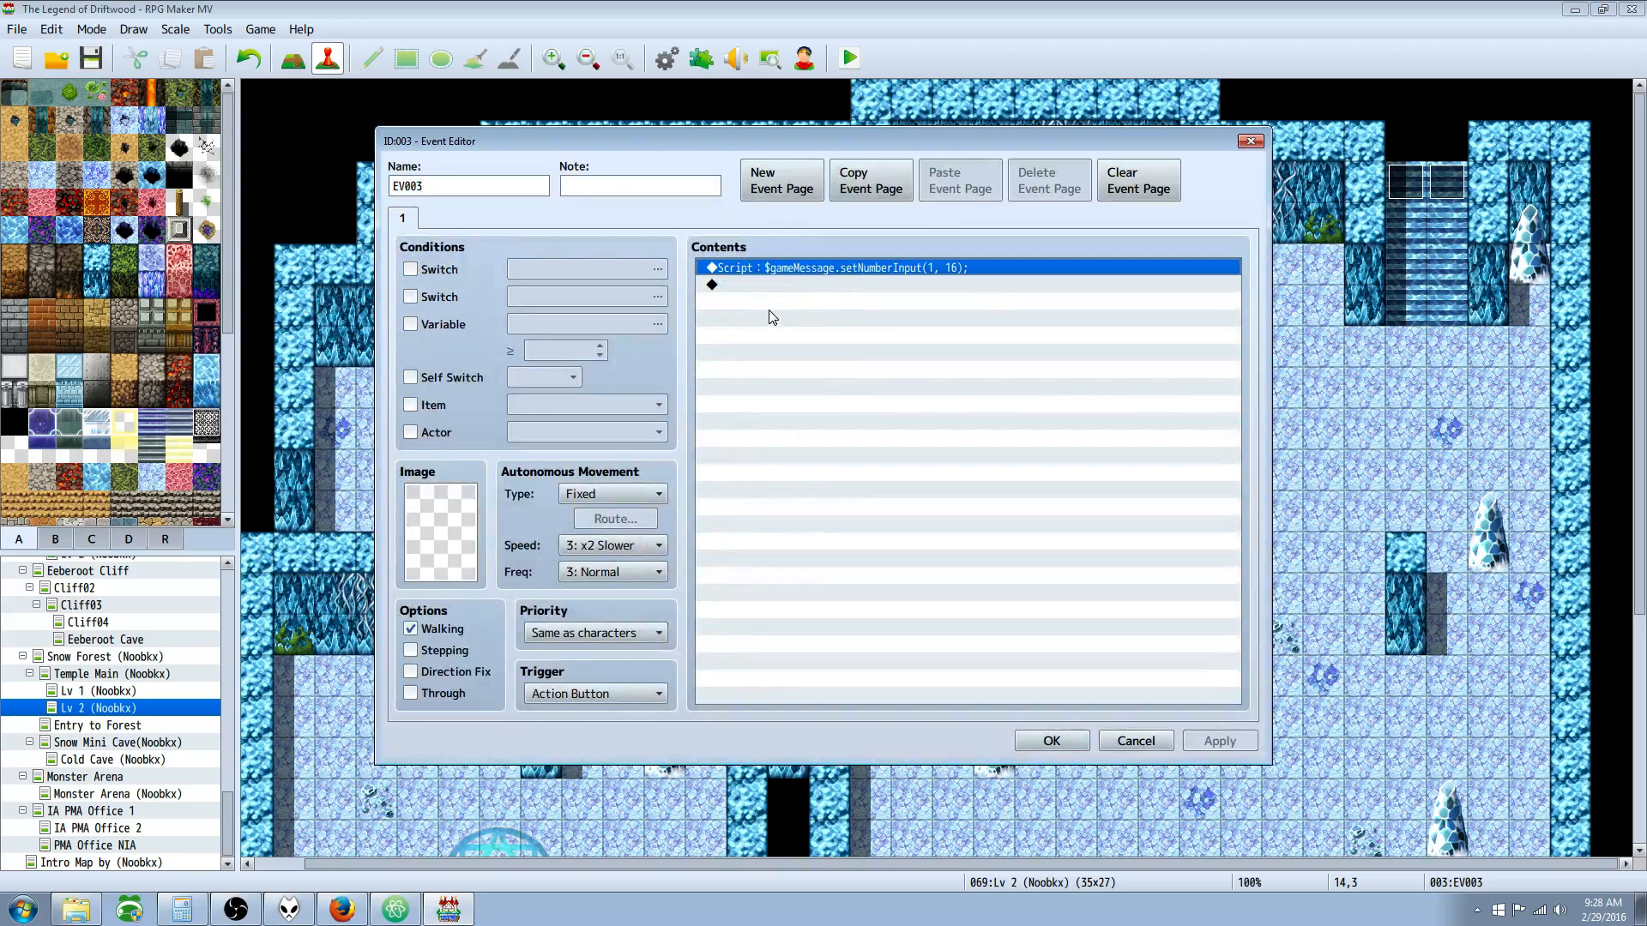
mouse_move(828, 278)
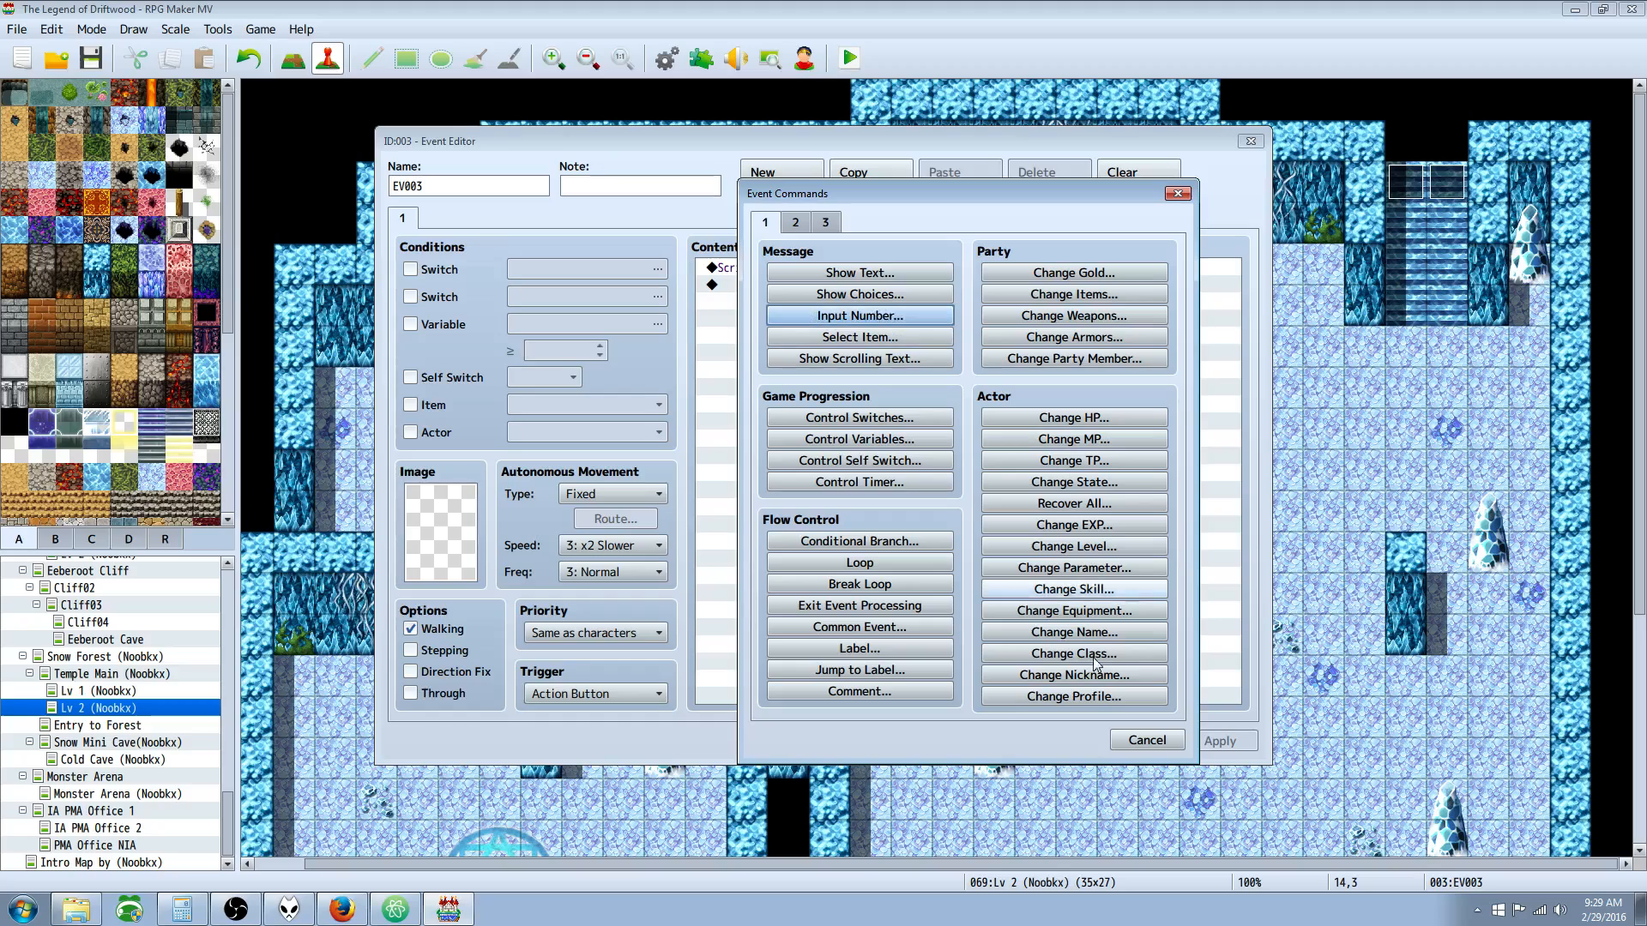
mouse_move(858, 315)
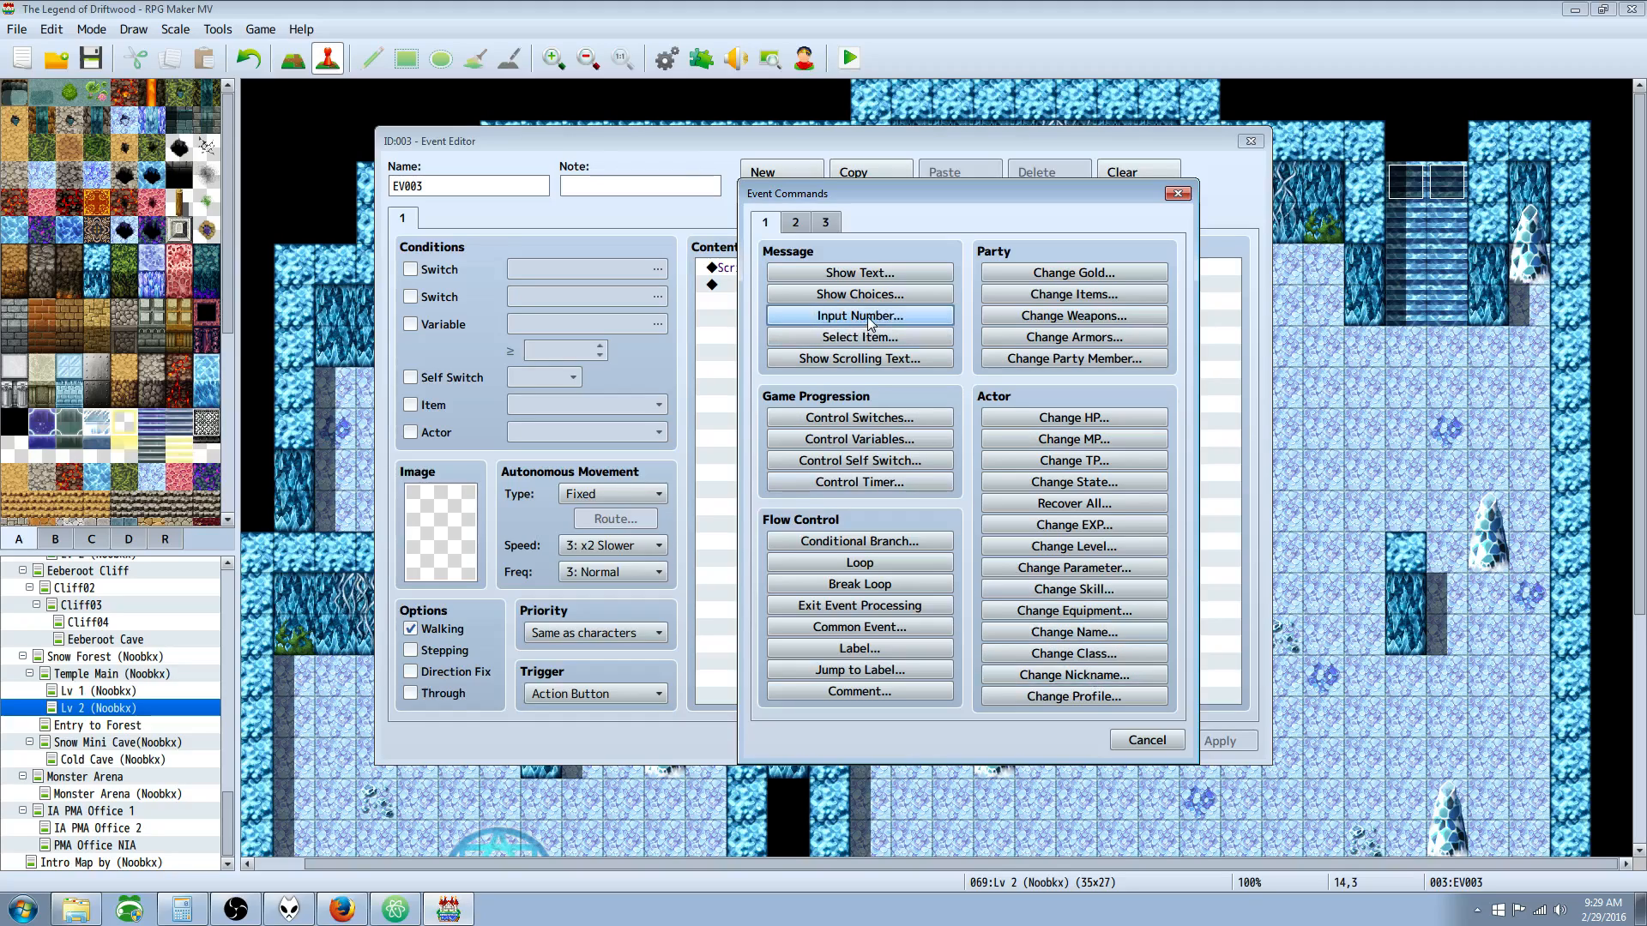
- Try a Number Input command, adjusting digits from 7 to 8, then discard it
left_click(857, 315)
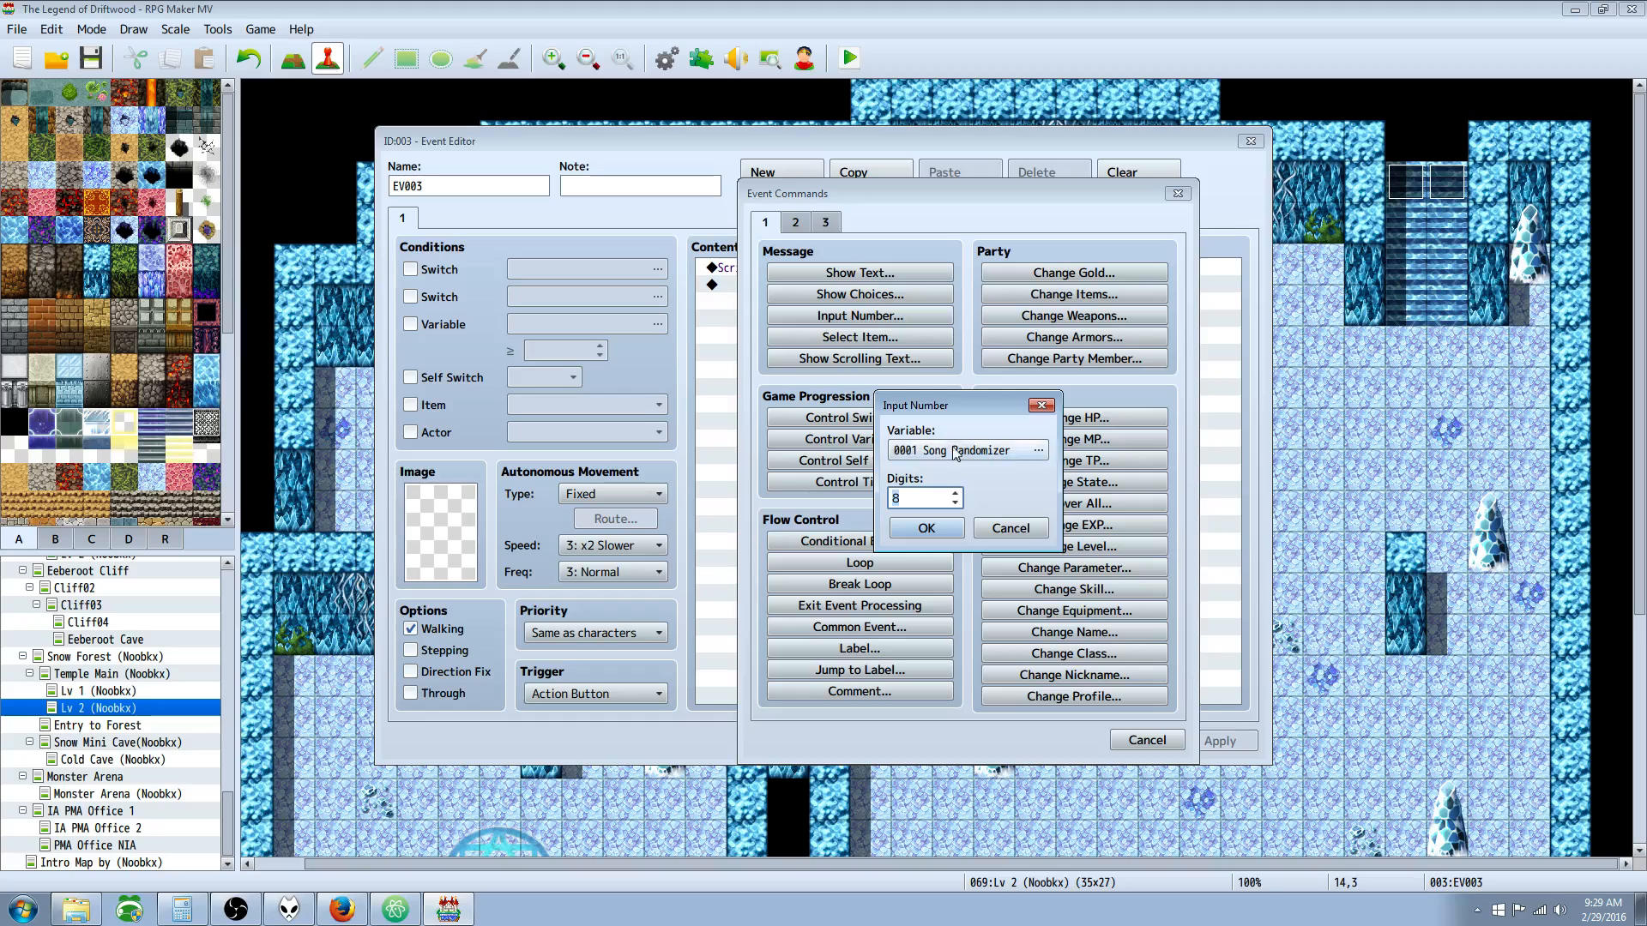
left_click(953, 503)
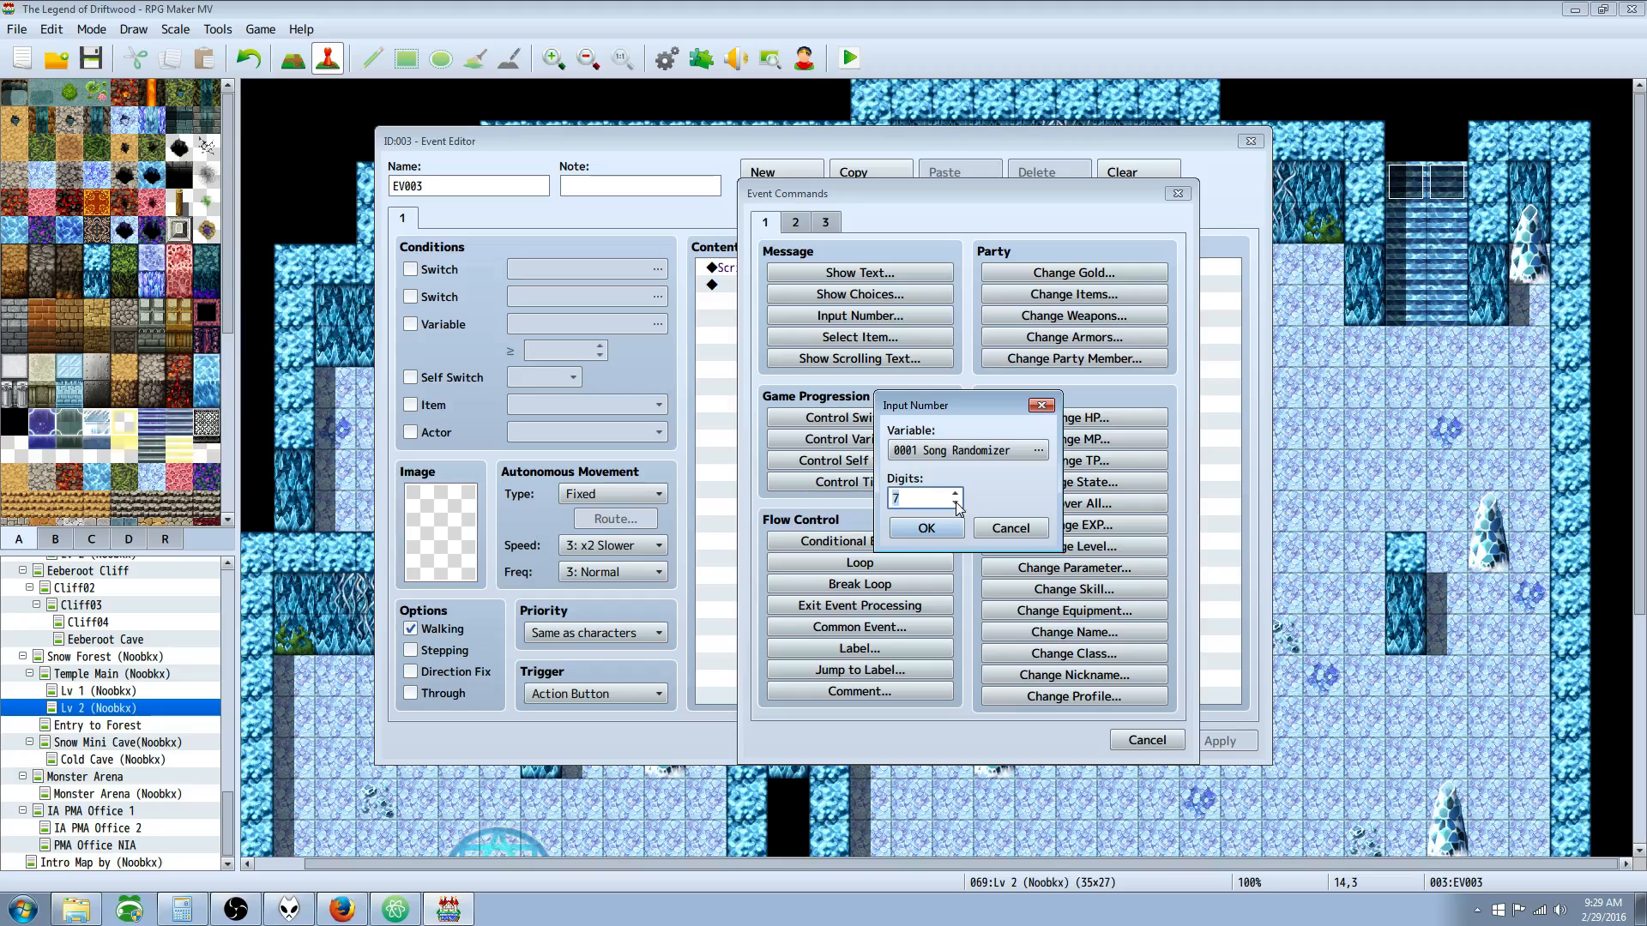
left_click(955, 492)
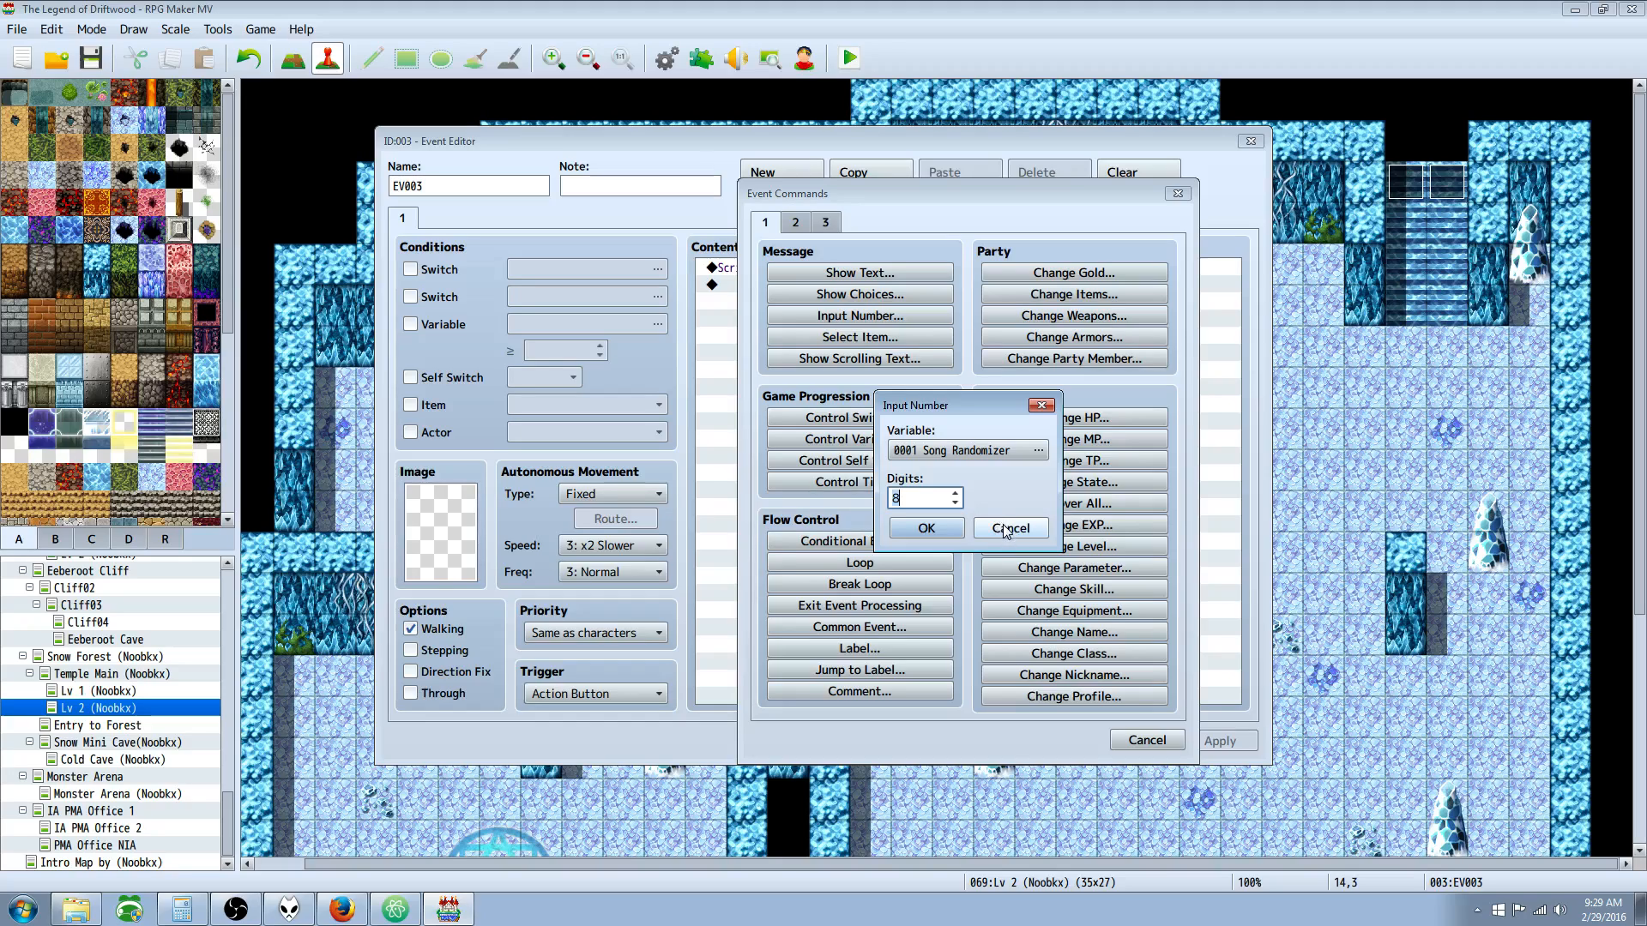
left_click(1009, 527)
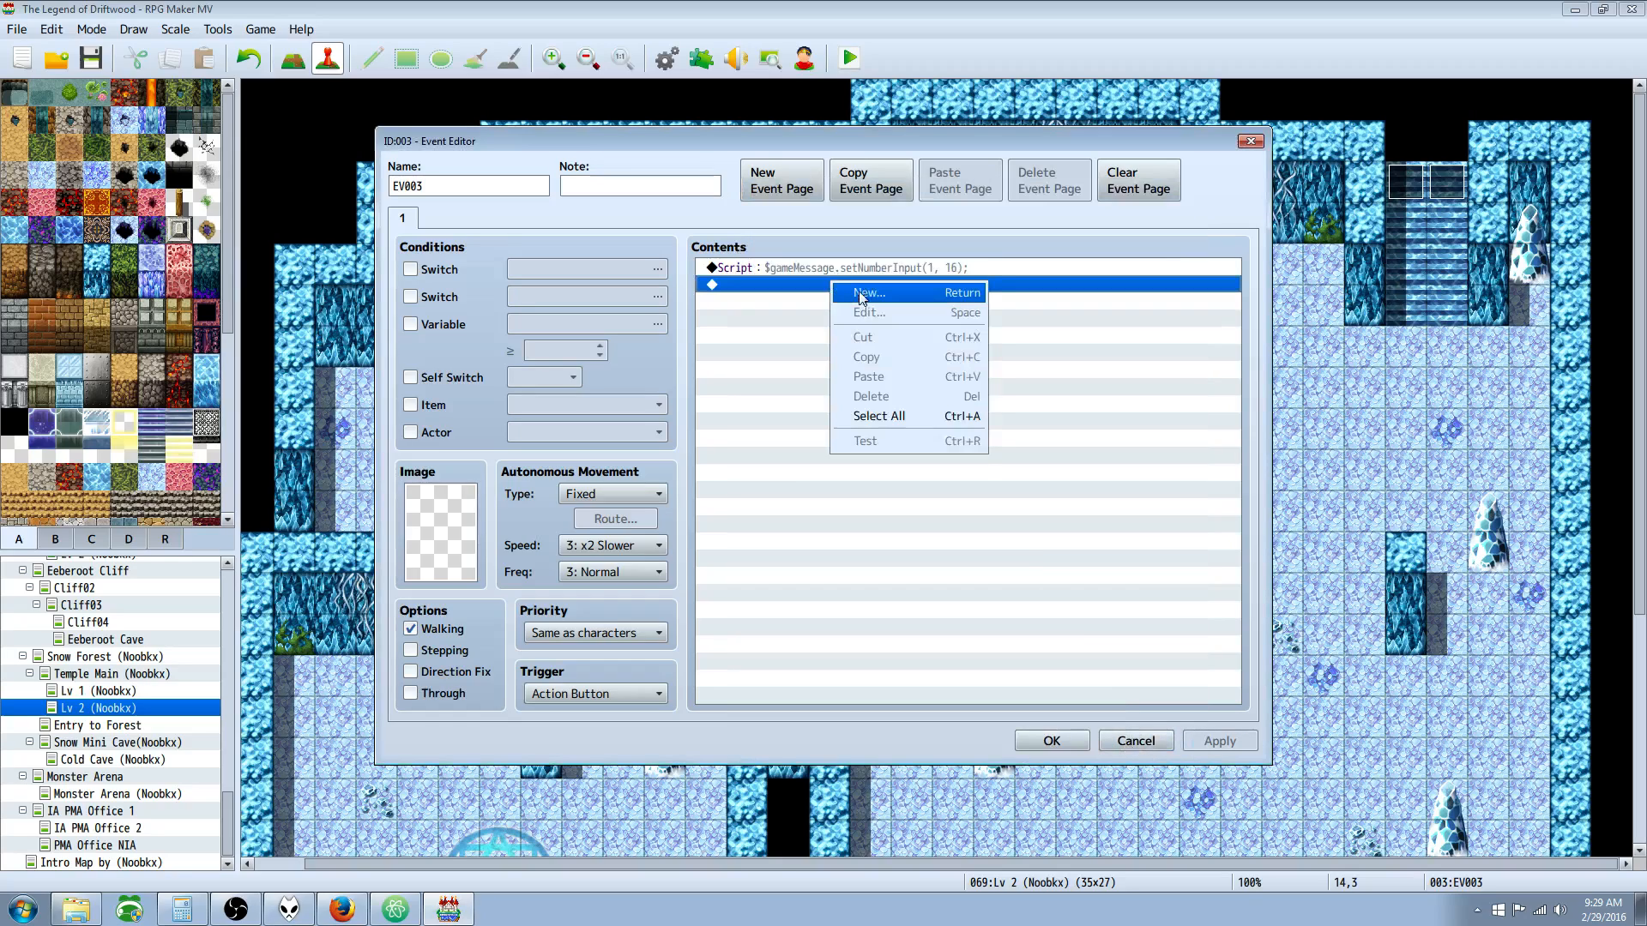
- Start a new Script command from page 3 on the event's empty line
left_click(866, 294)
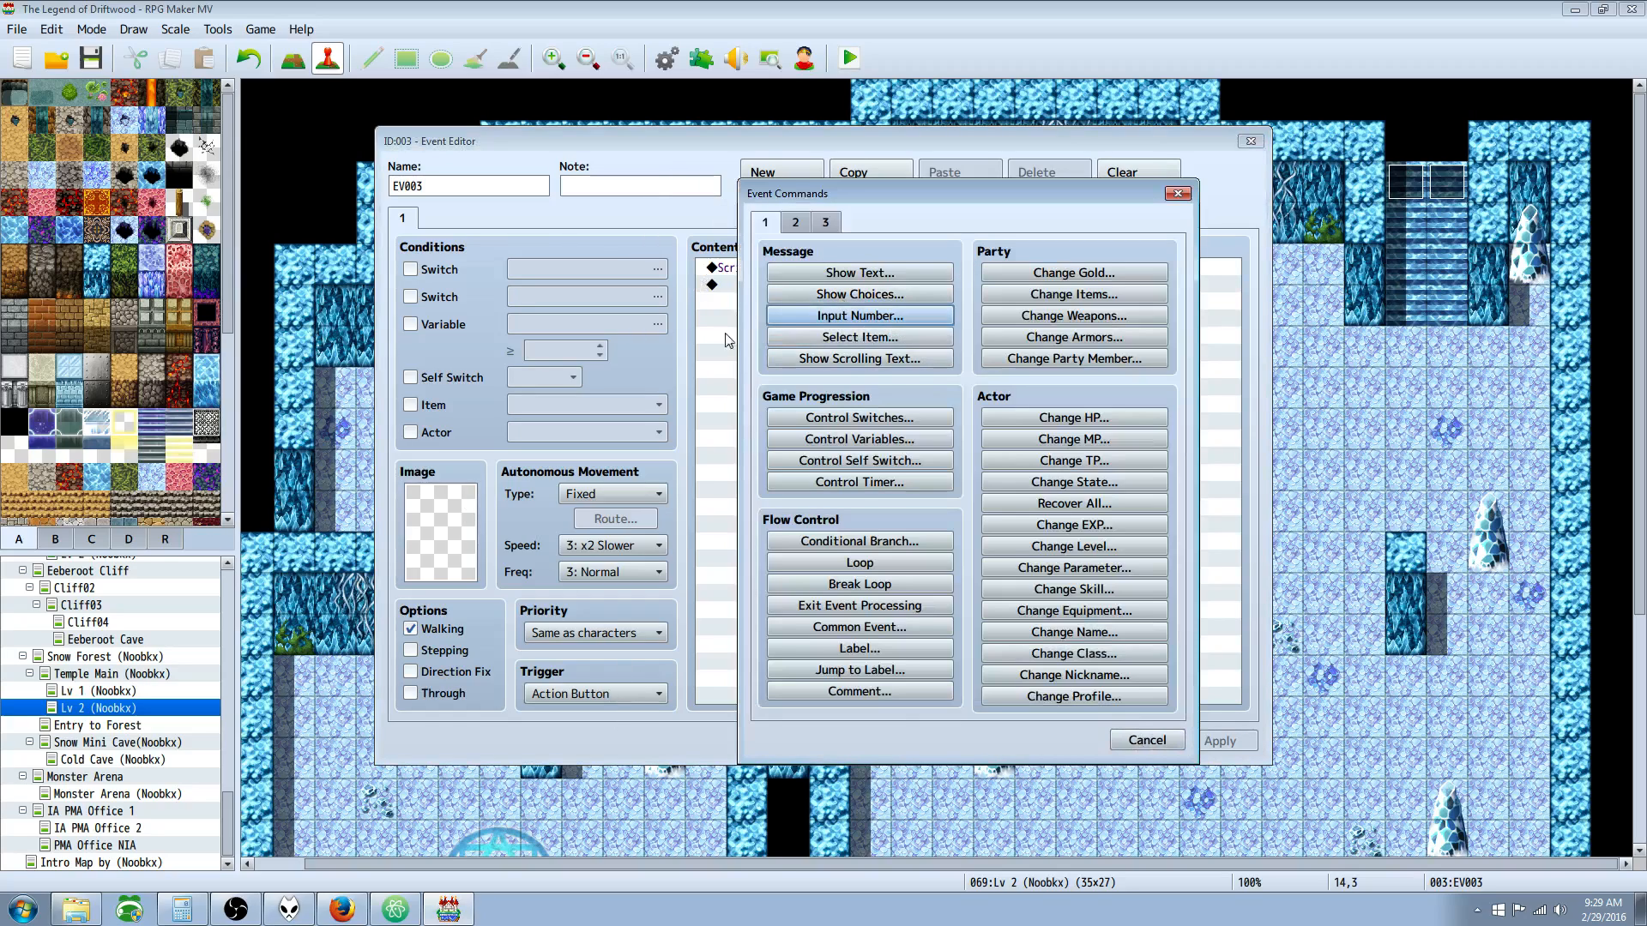
left_click(825, 222)
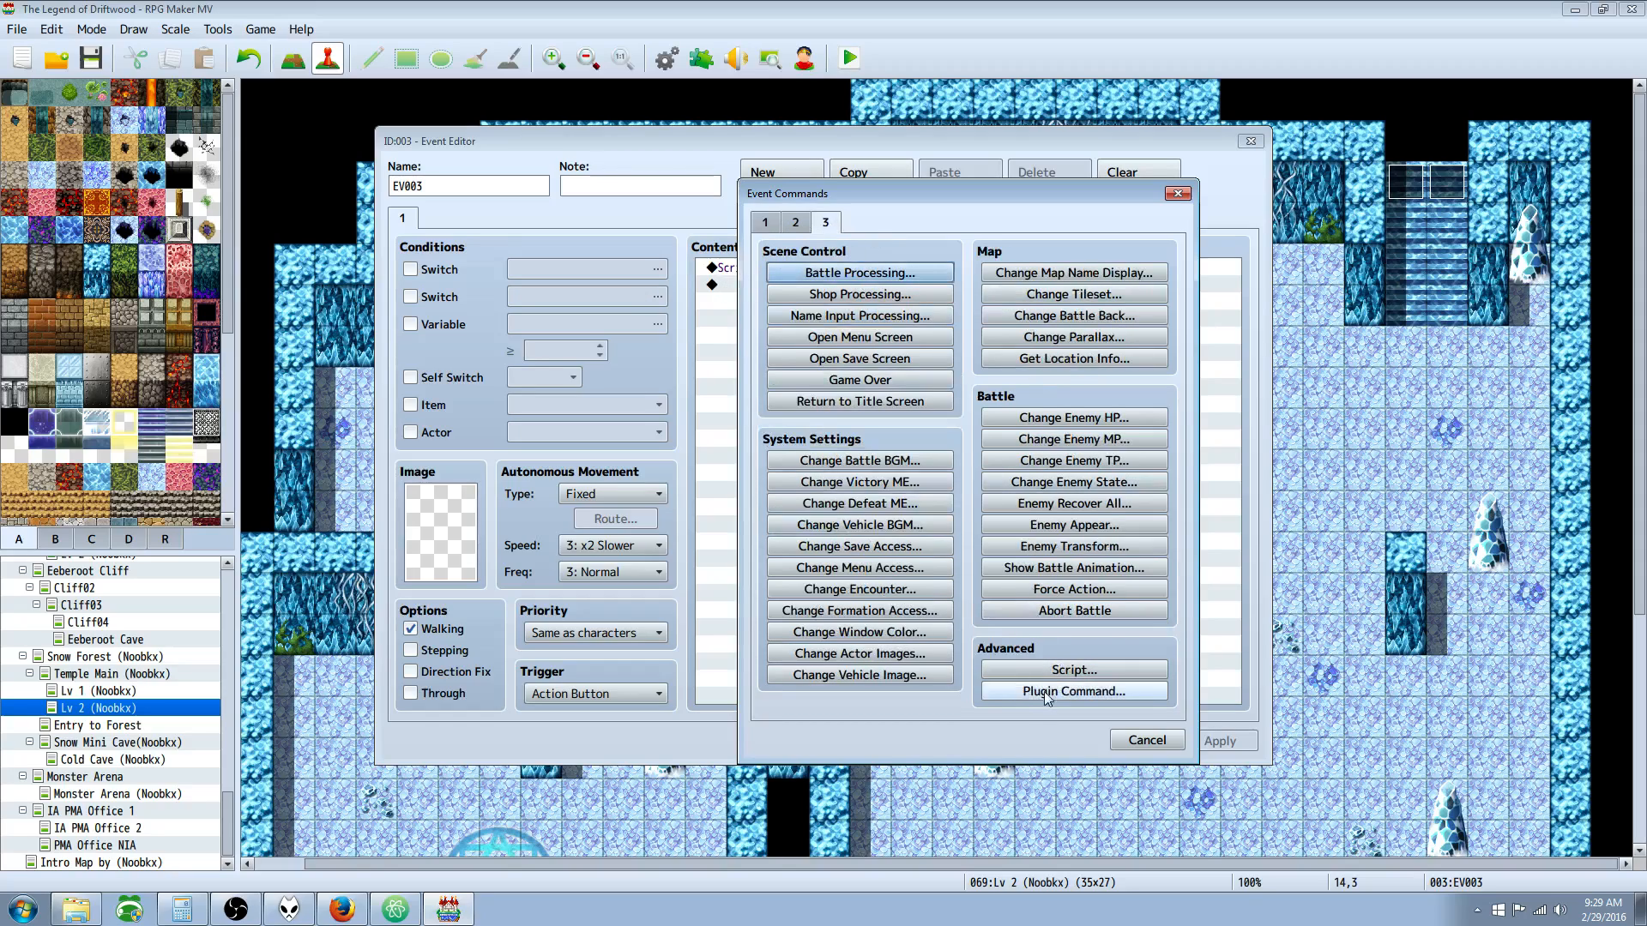
left_click(1072, 669)
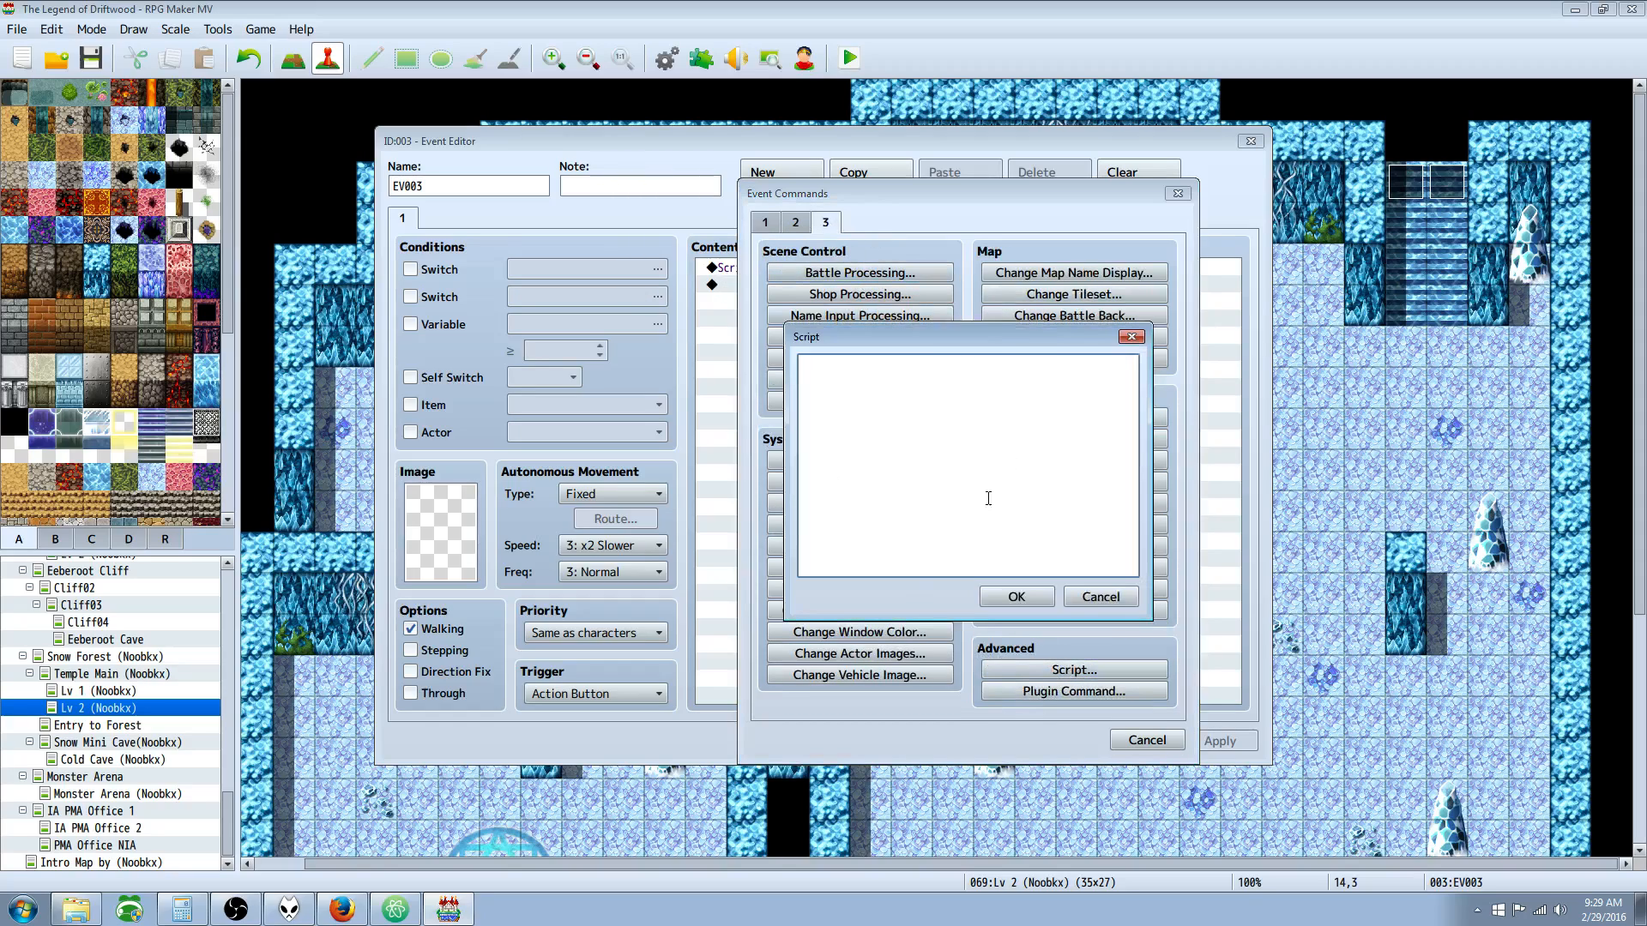
- Drop the empty script, keep EV003's setNumberInput(1, 16) script, and close the Event Editor
left_click(1014, 597)
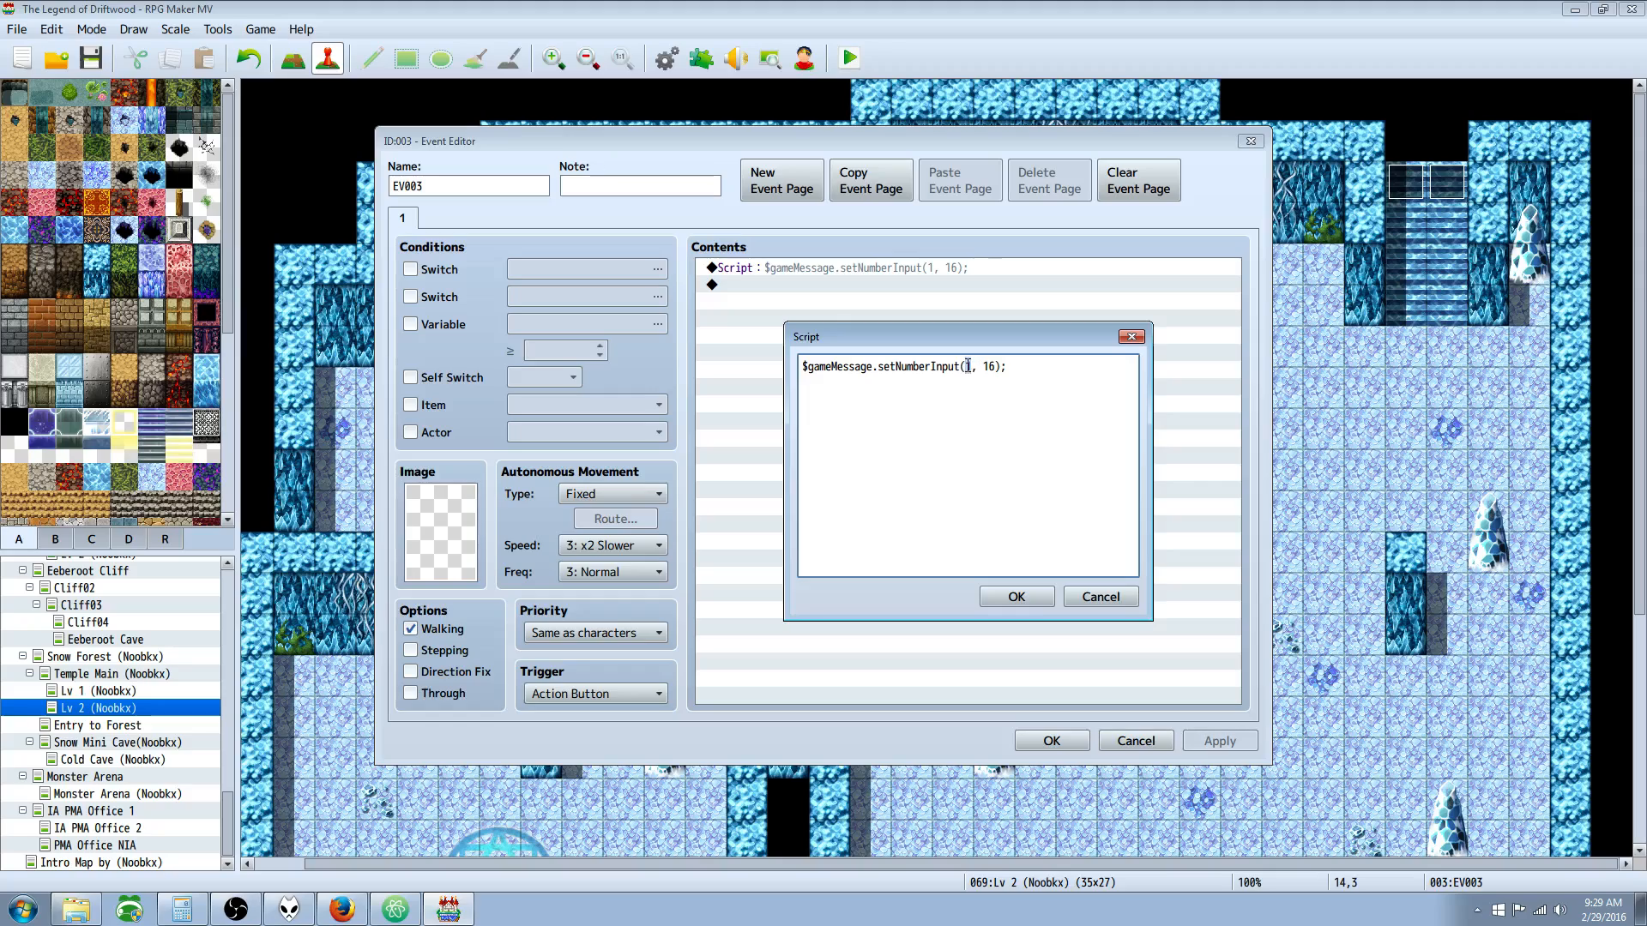
mouse_move(955, 352)
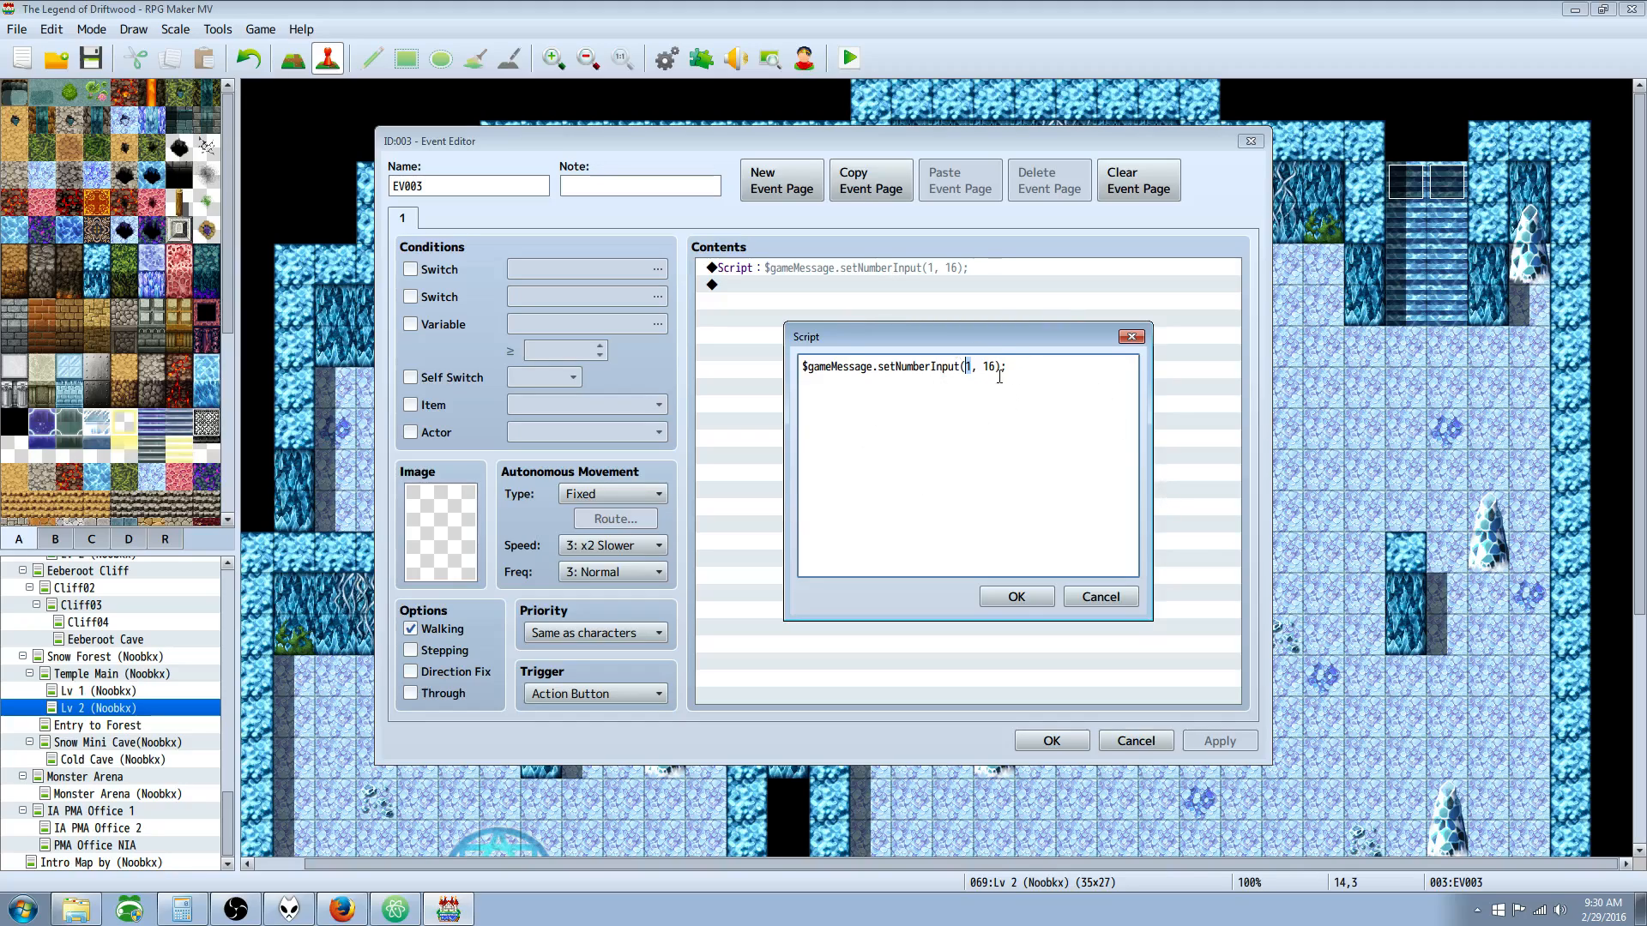
double_click(987, 366)
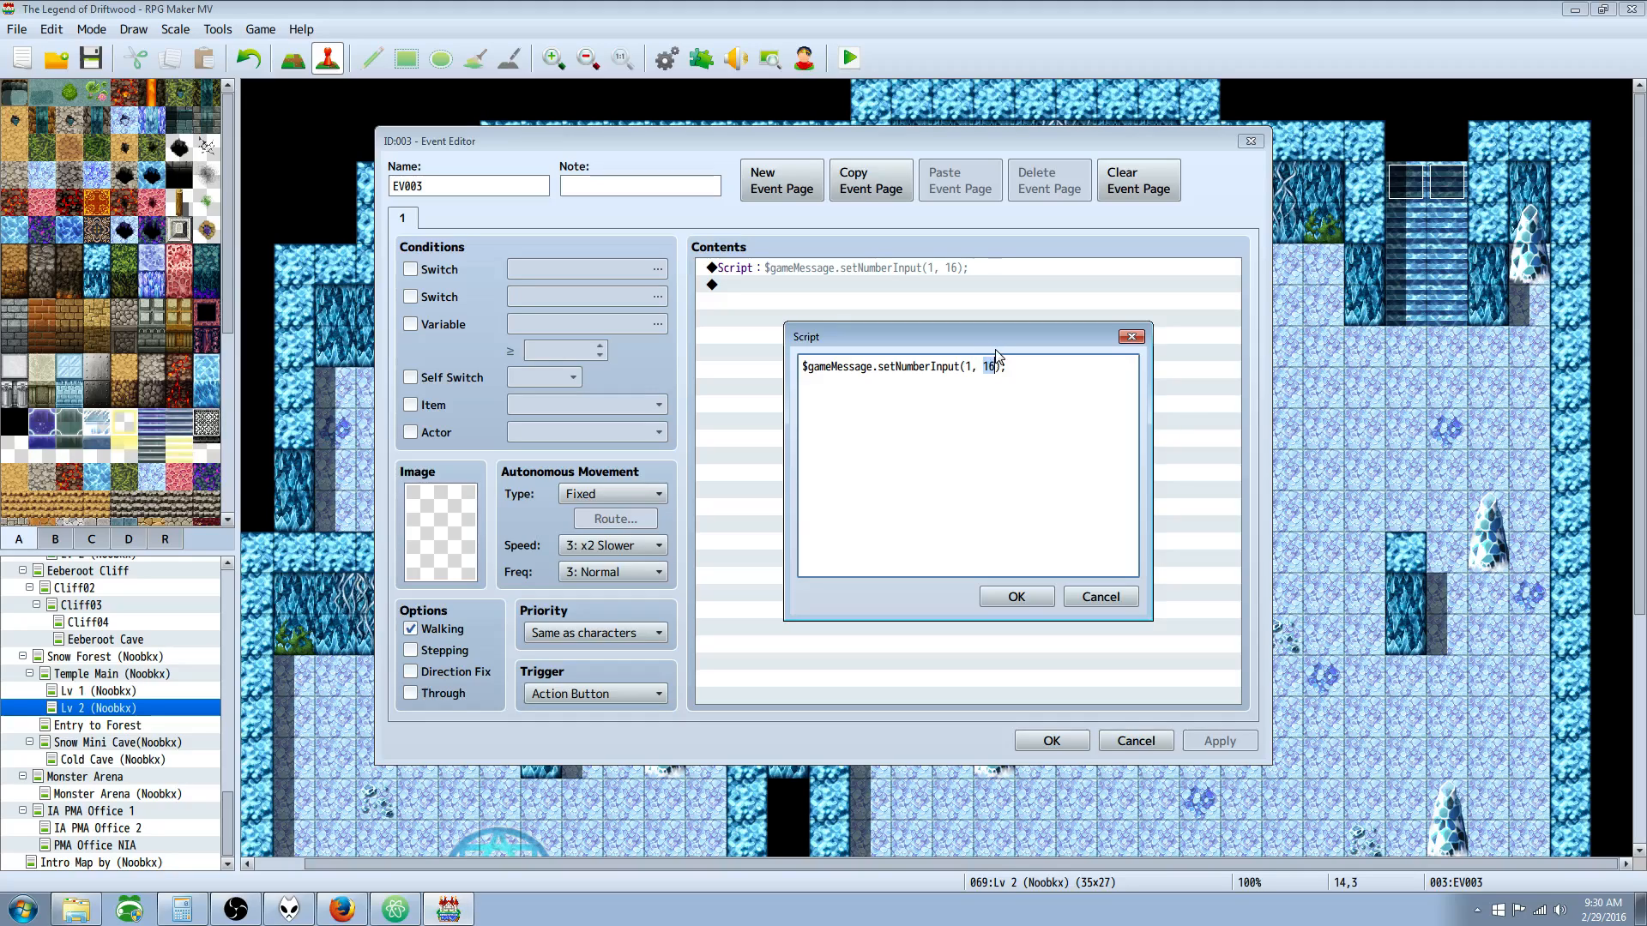
type("8")
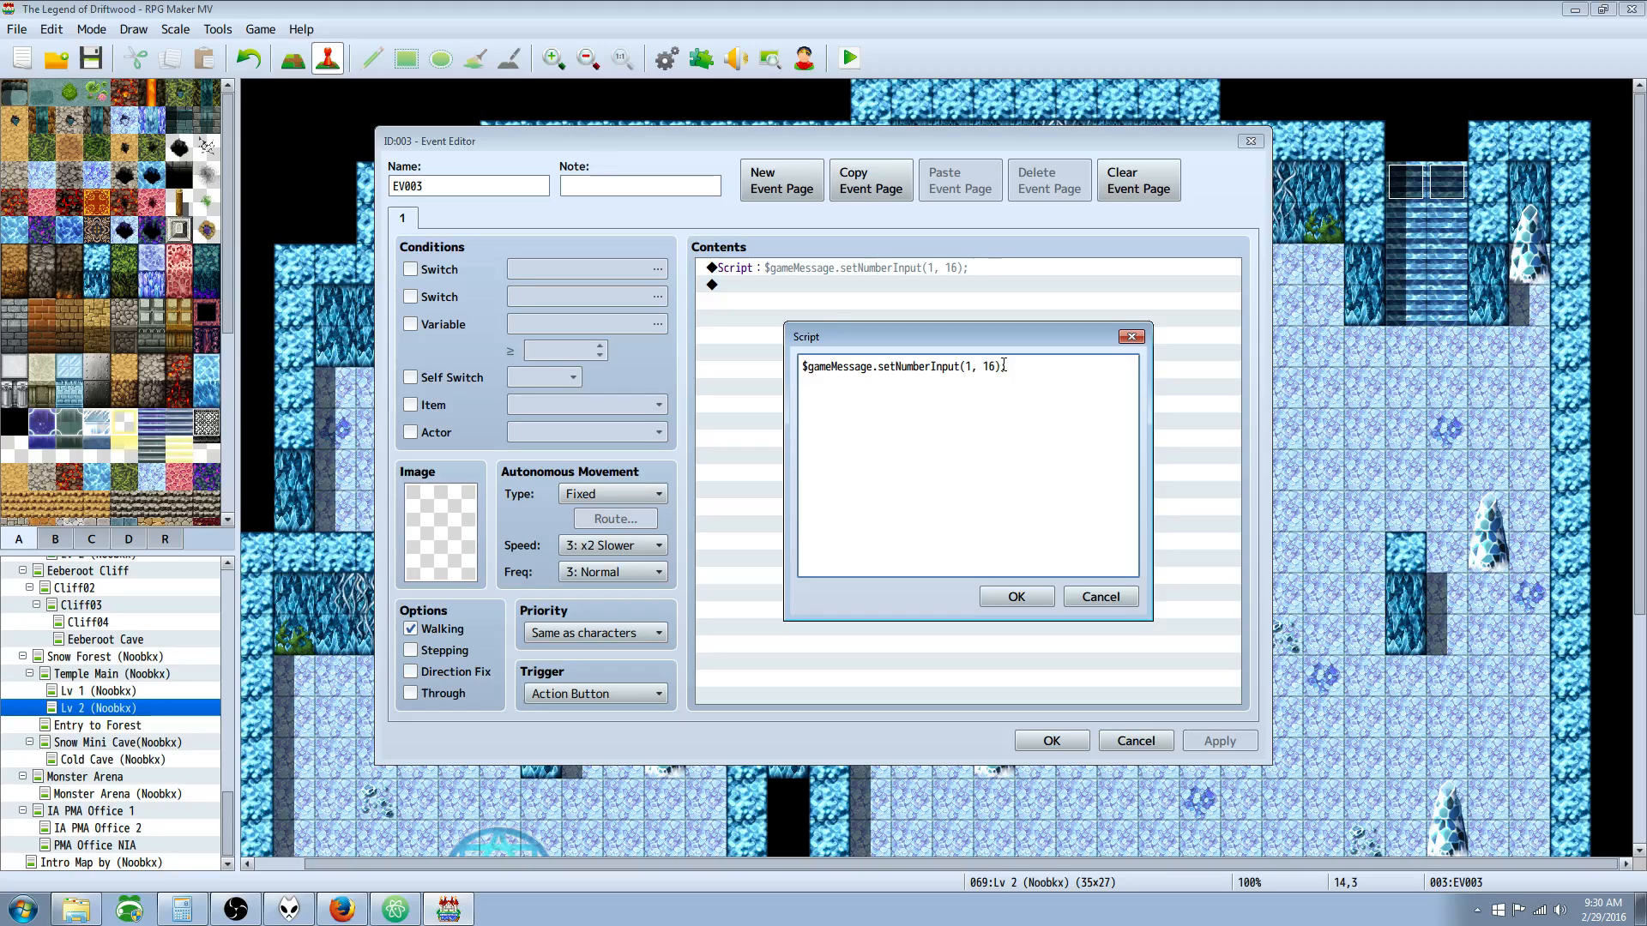
mouse_move(1271, 422)
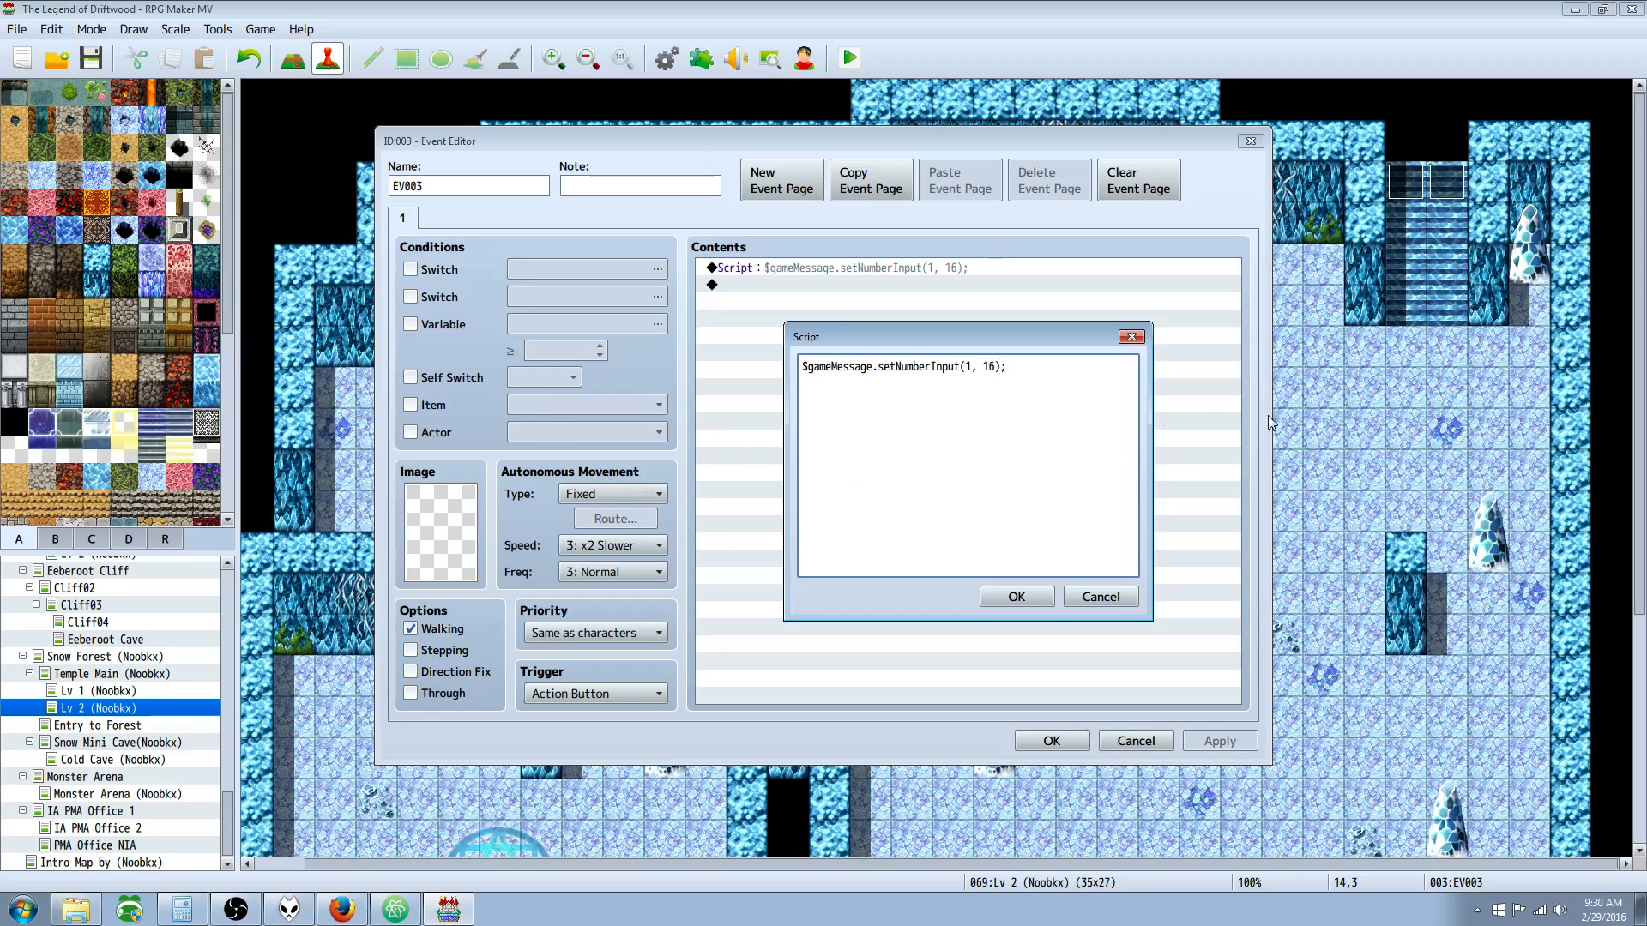
left_click(982, 366)
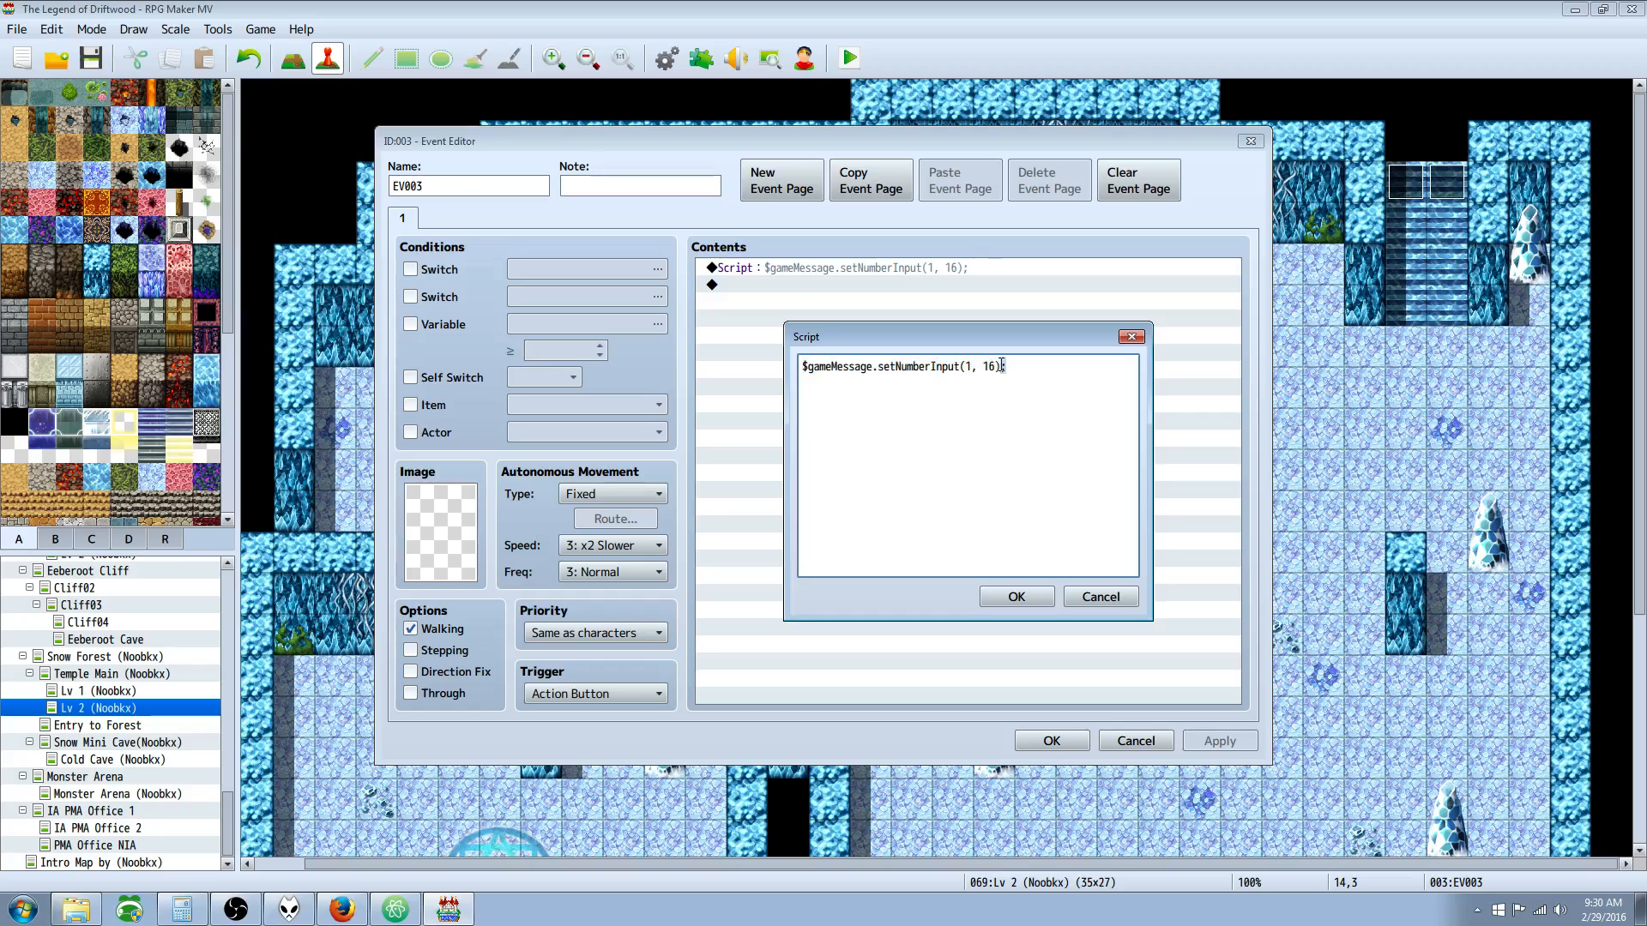
left_click(1015, 597)
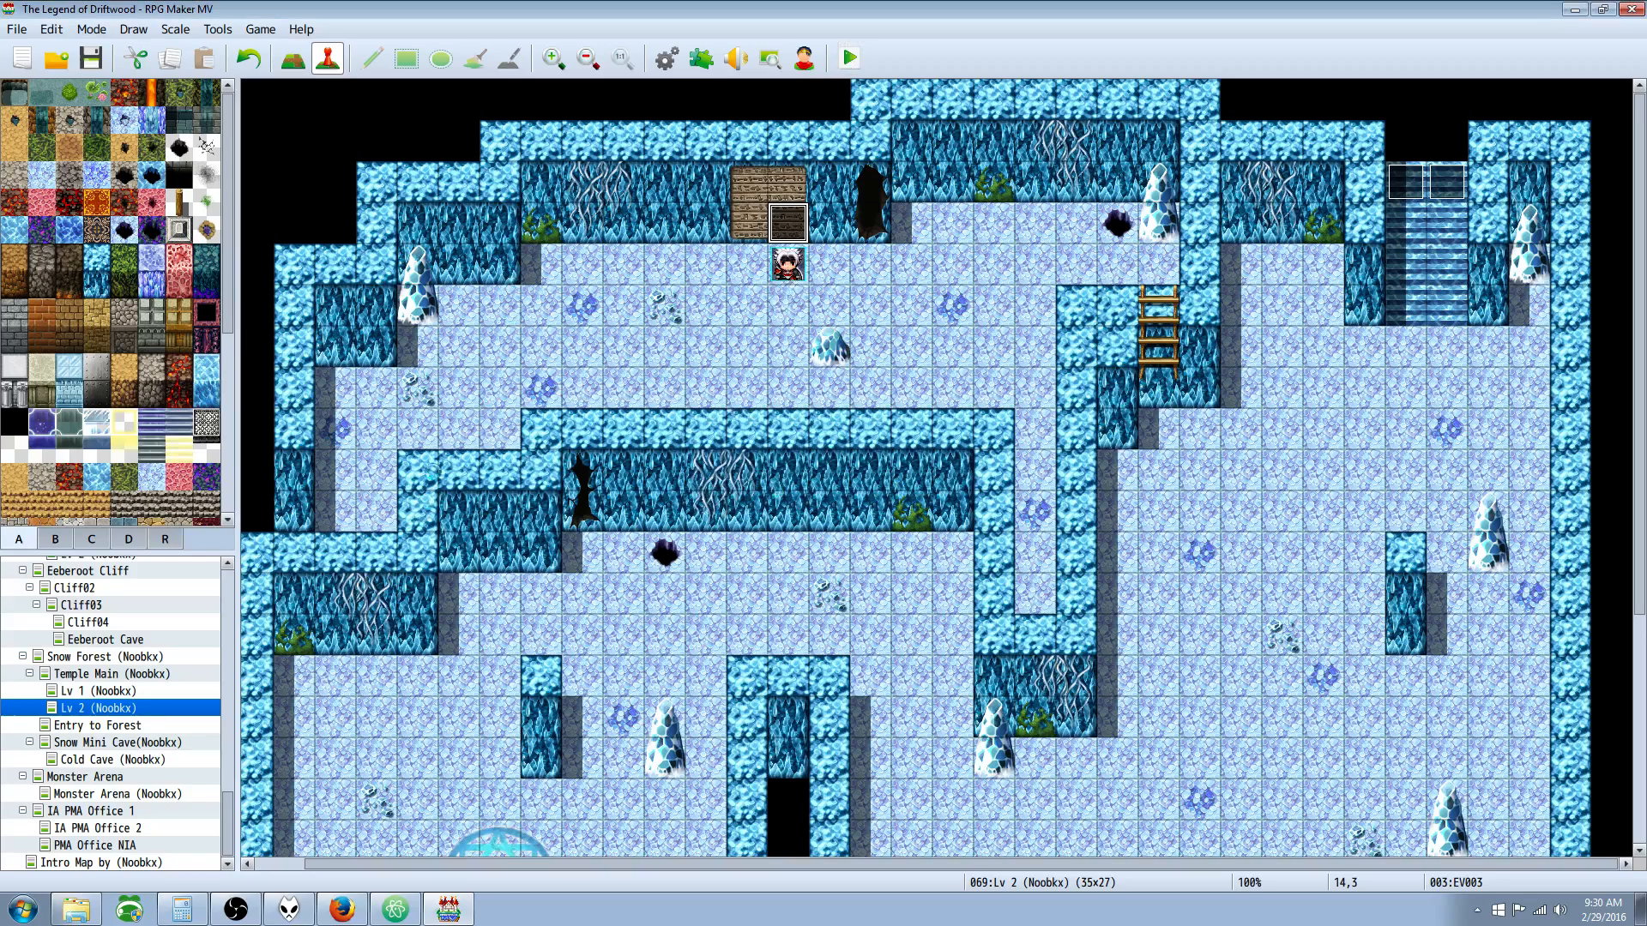
- Playtest EV003 to see the 16-digit number entry, then reopen its editor
left_click(847, 58)
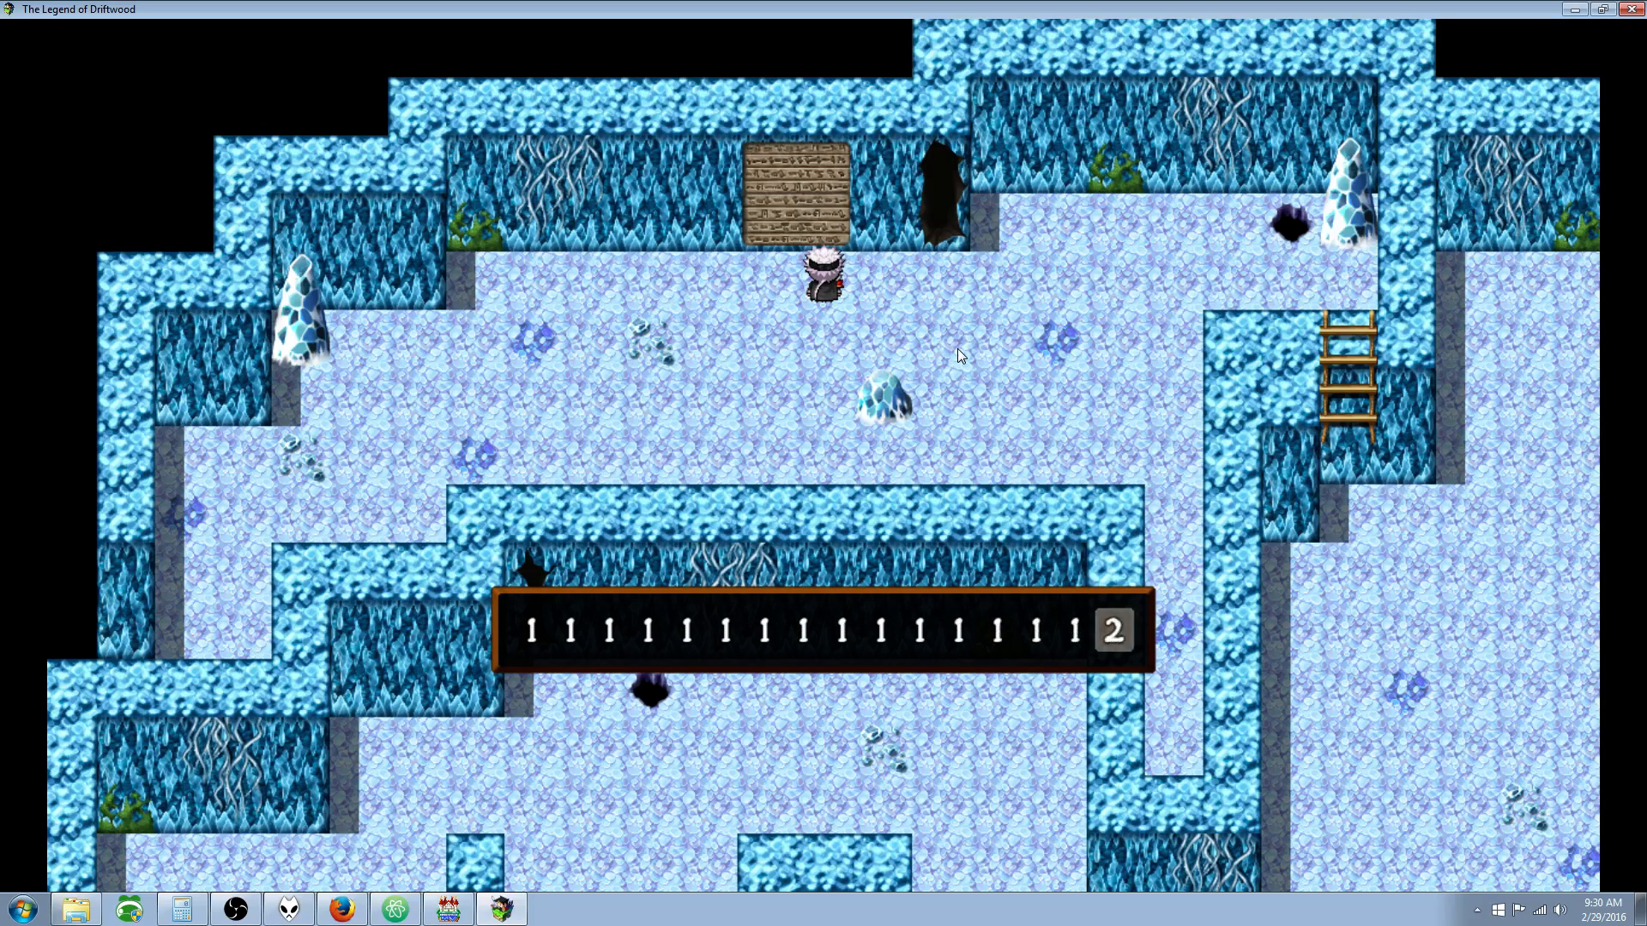
key("Escape")
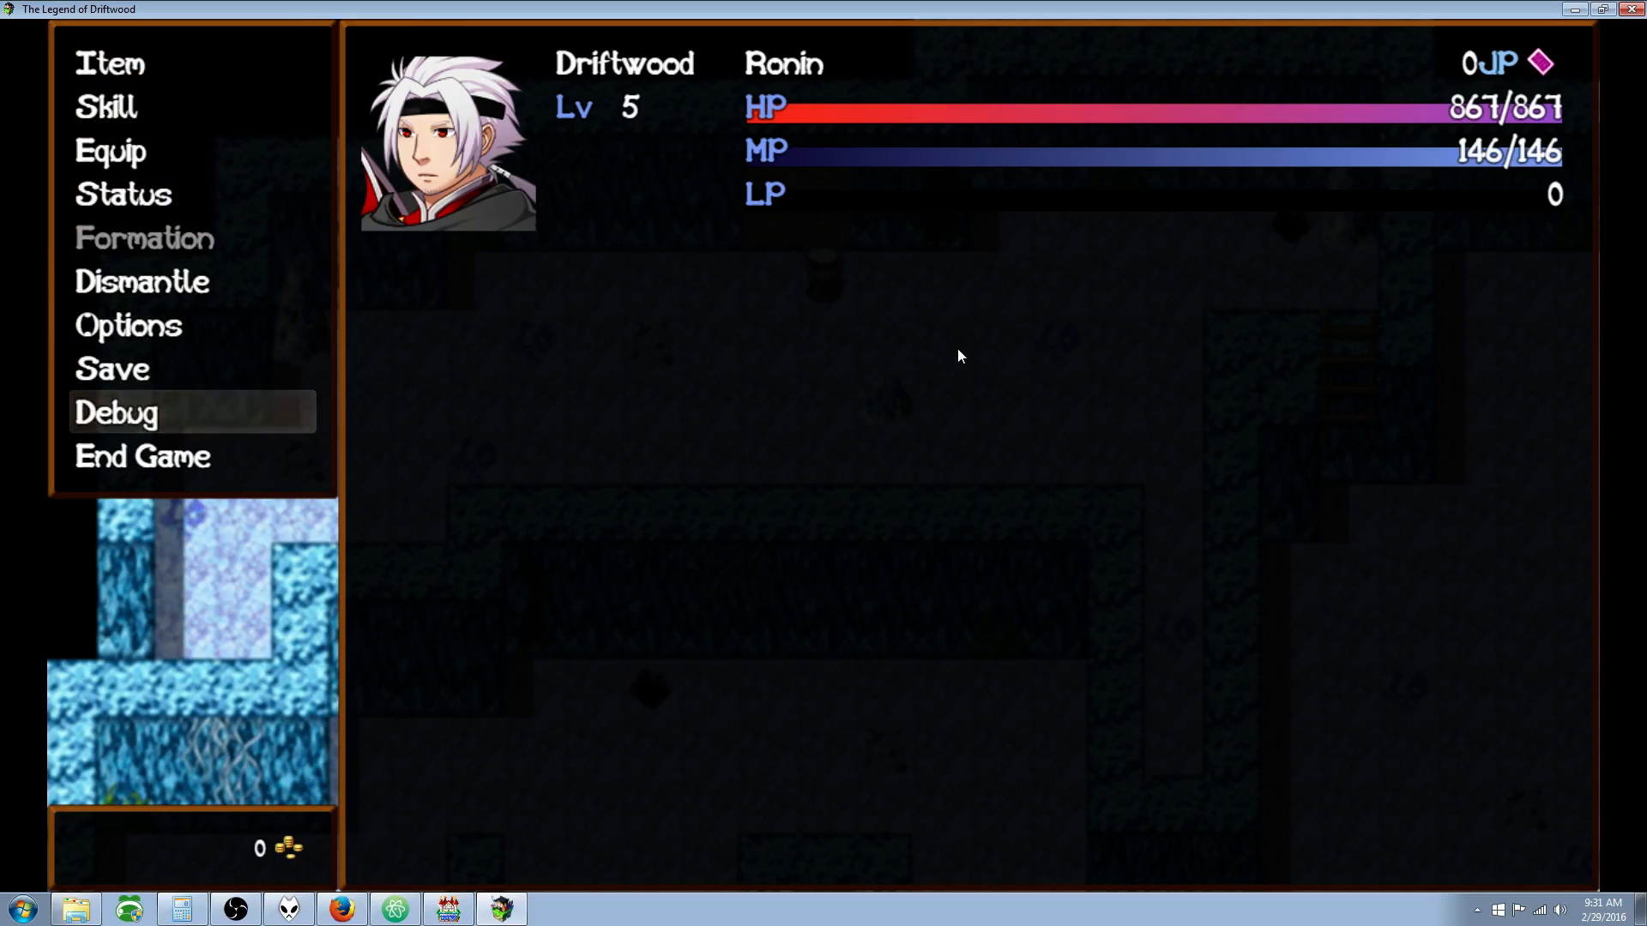
left_click(115, 412)
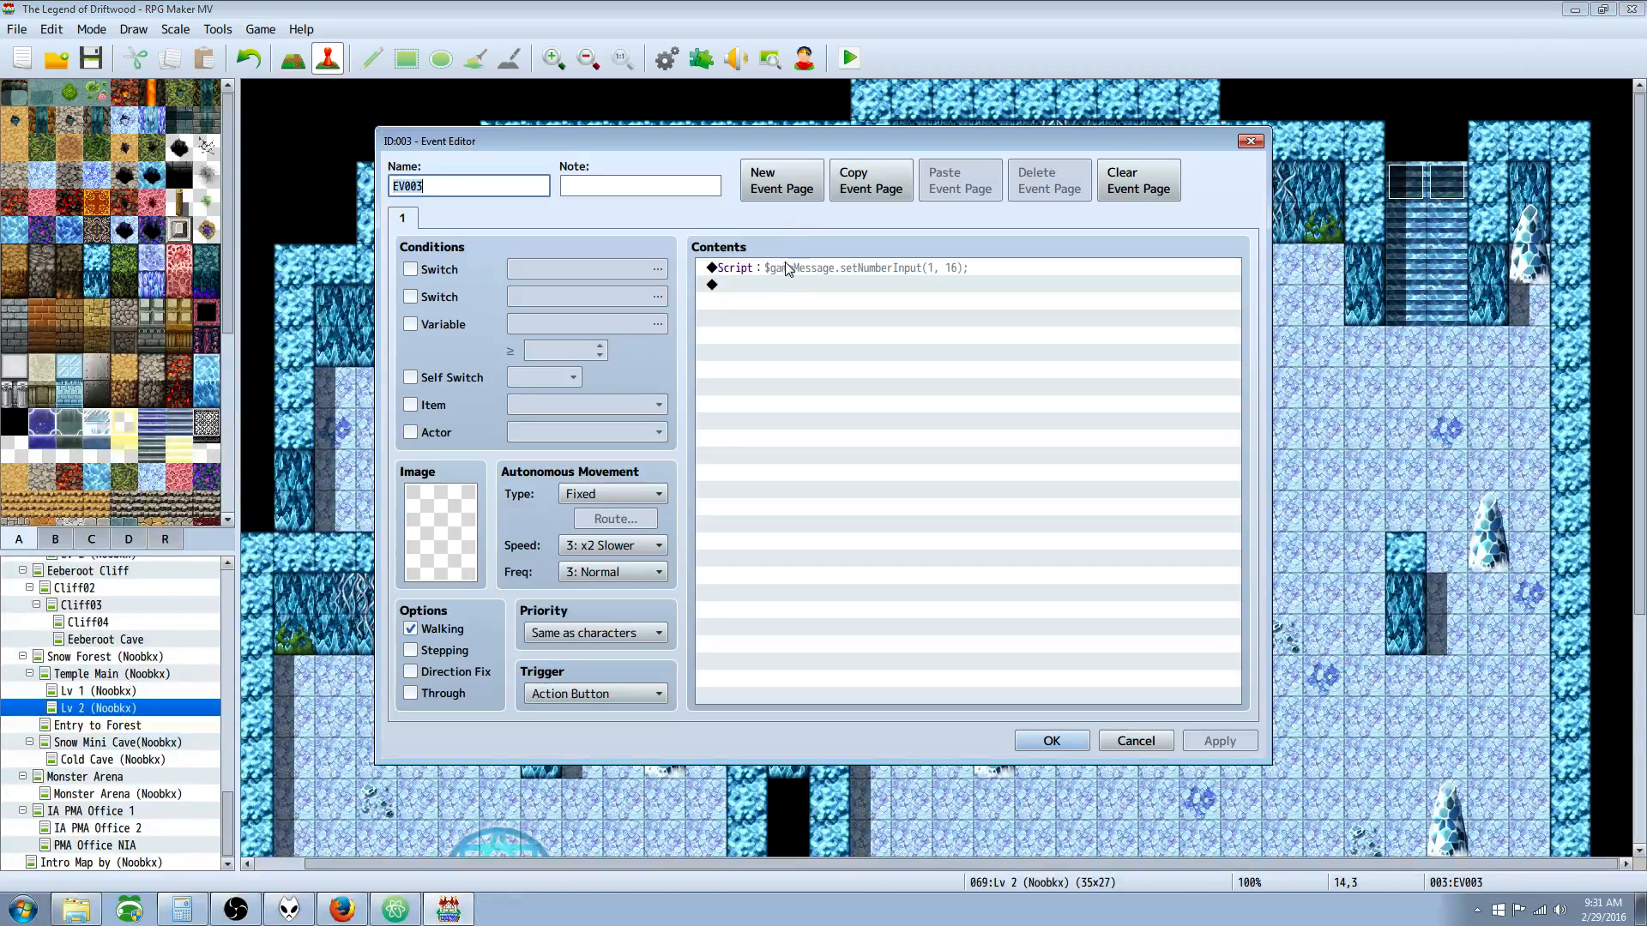
- Inspect EV003's Script text: $gameMessage, setNumberInput and the 16 argument
double_click(837, 267)
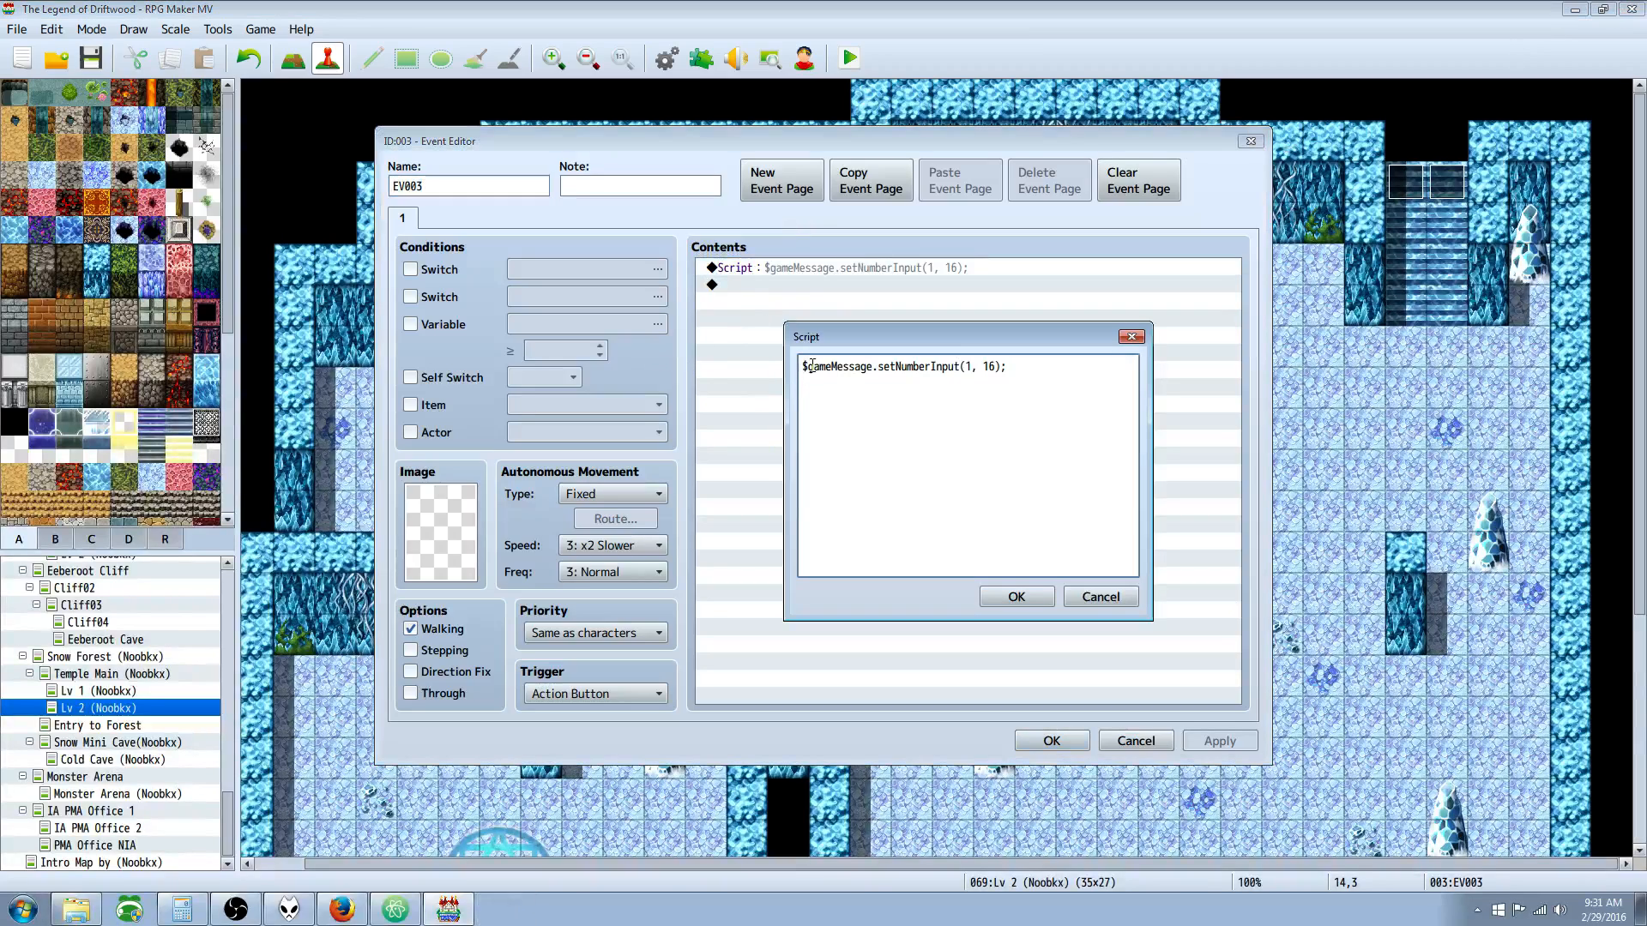
left_click(874, 366)
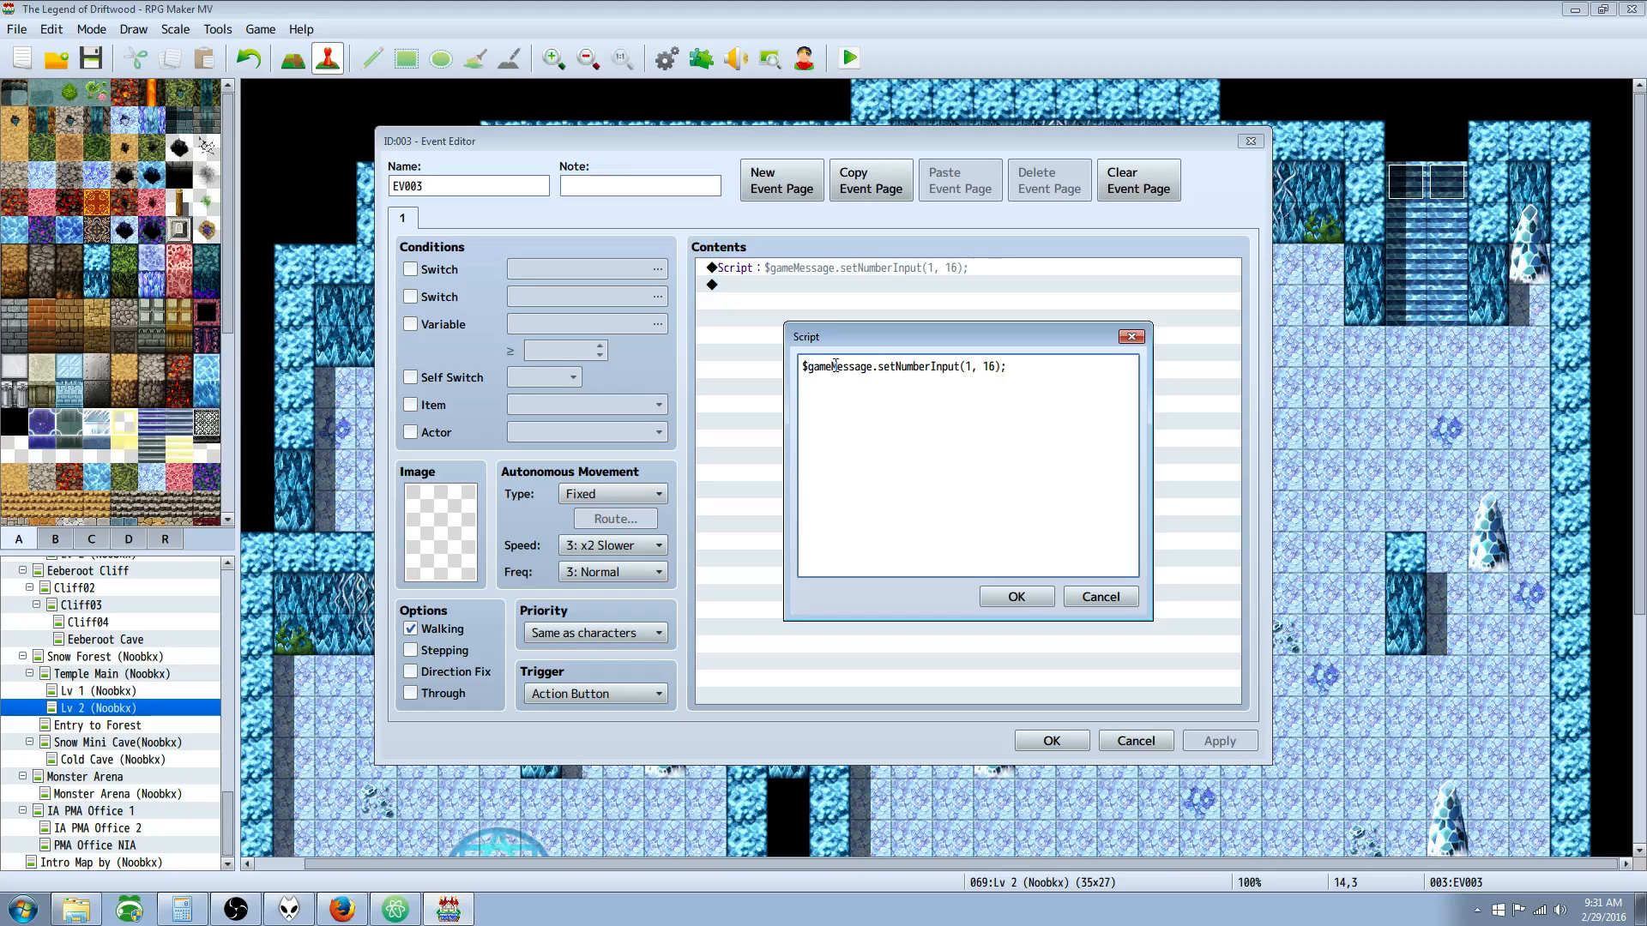
double_click(835, 366)
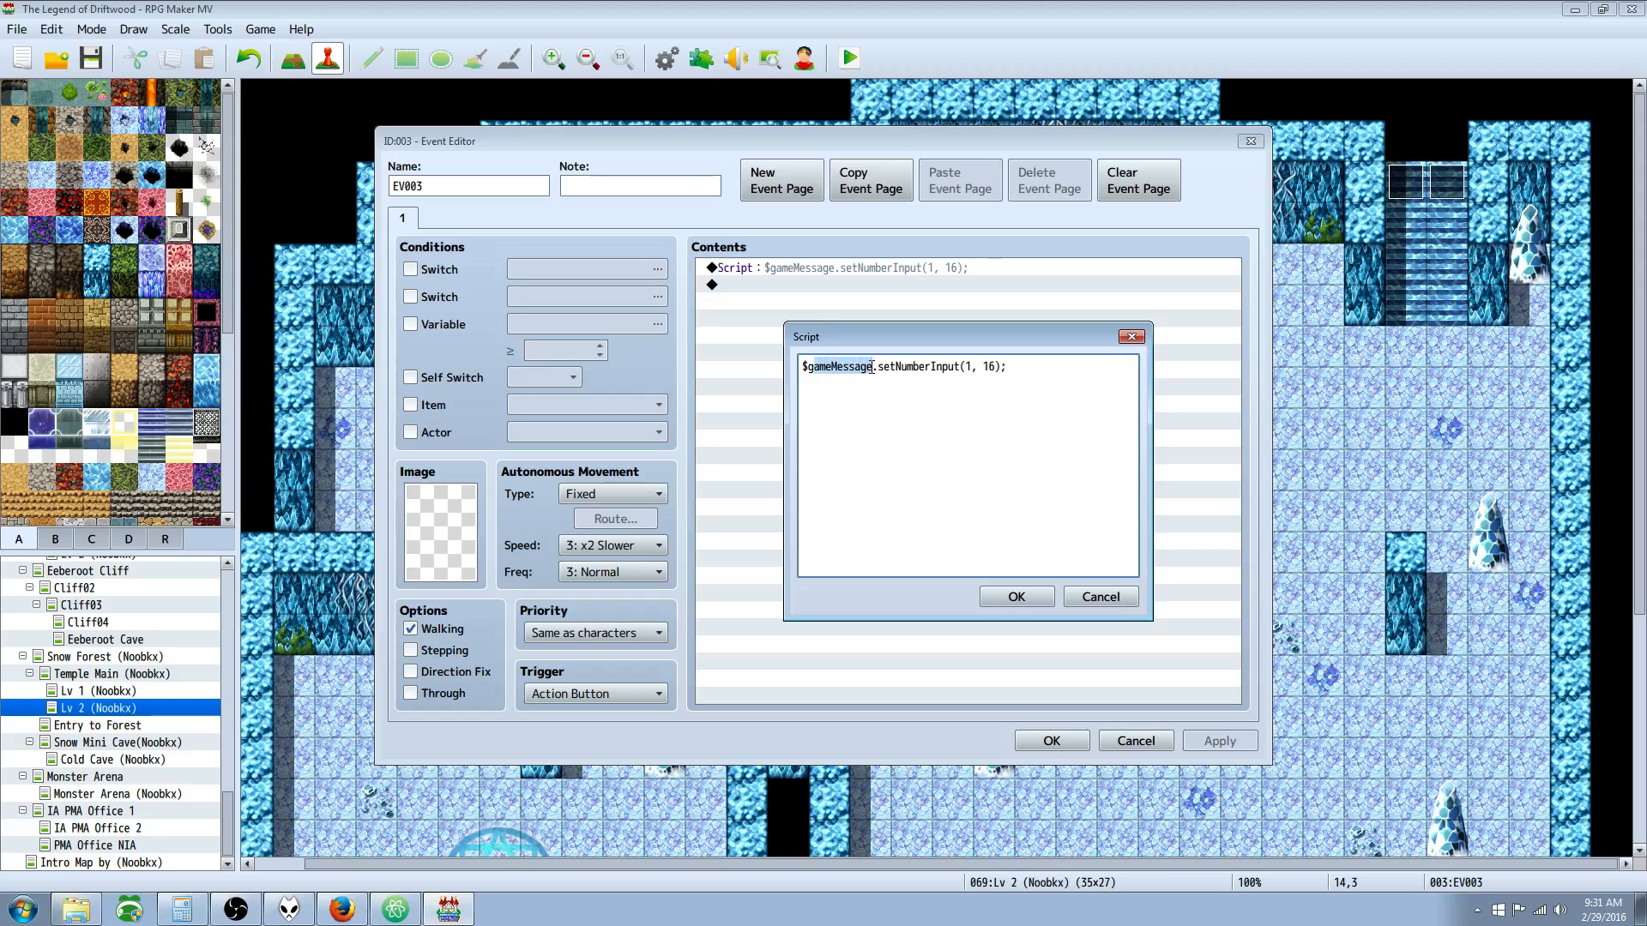
left_click(829, 365)
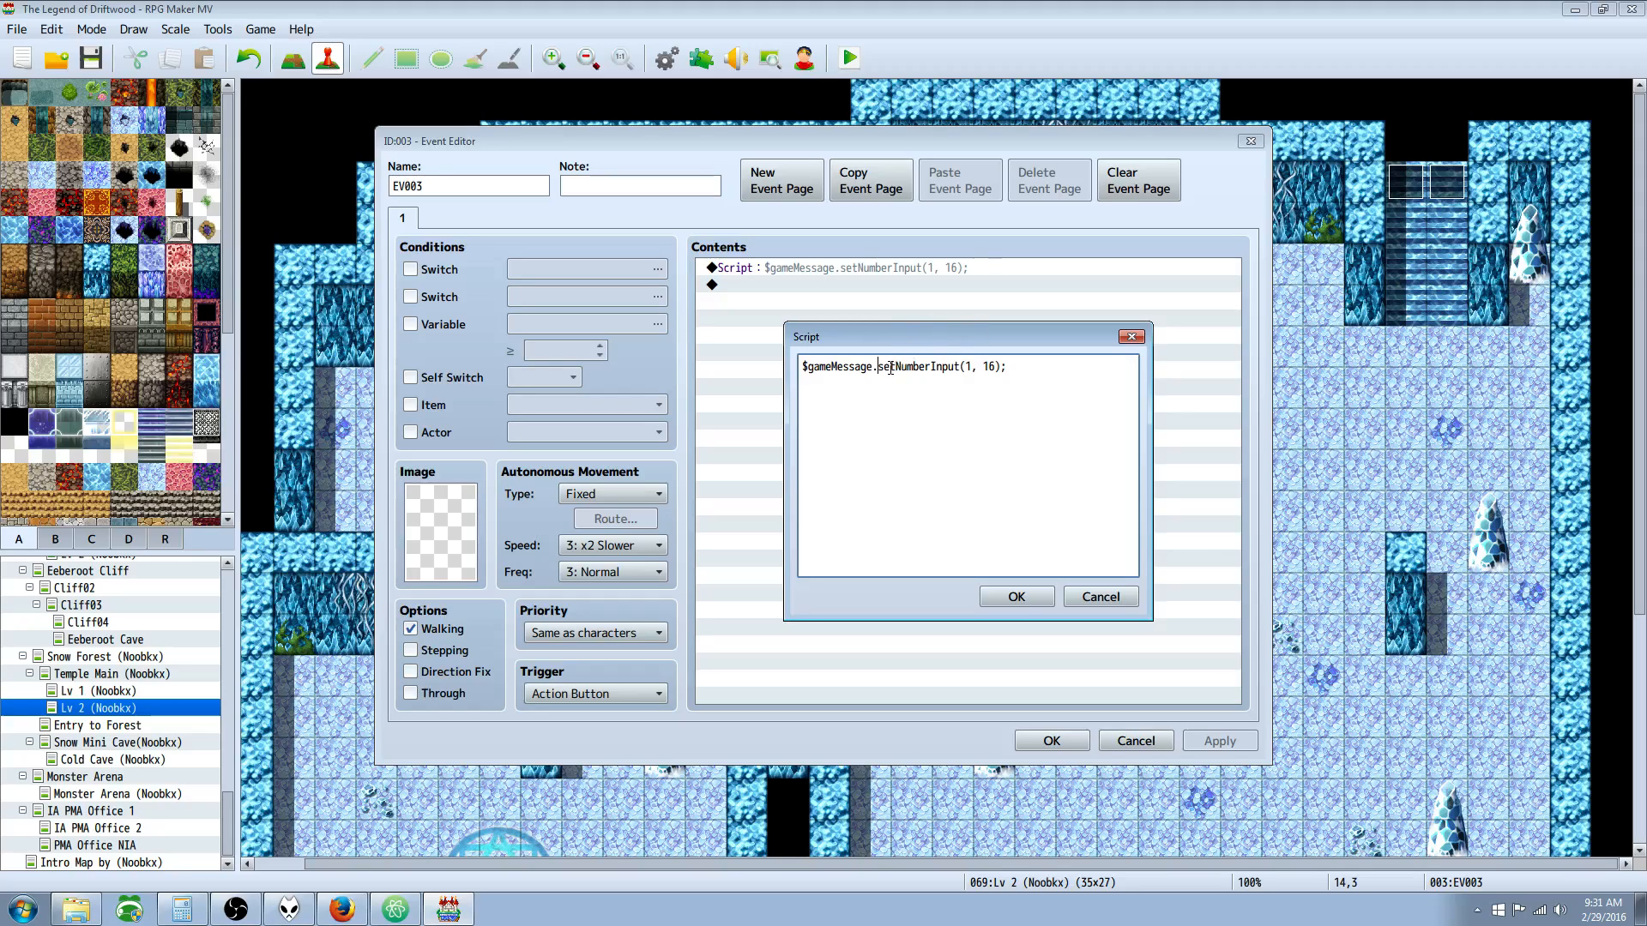
double_click(932, 367)
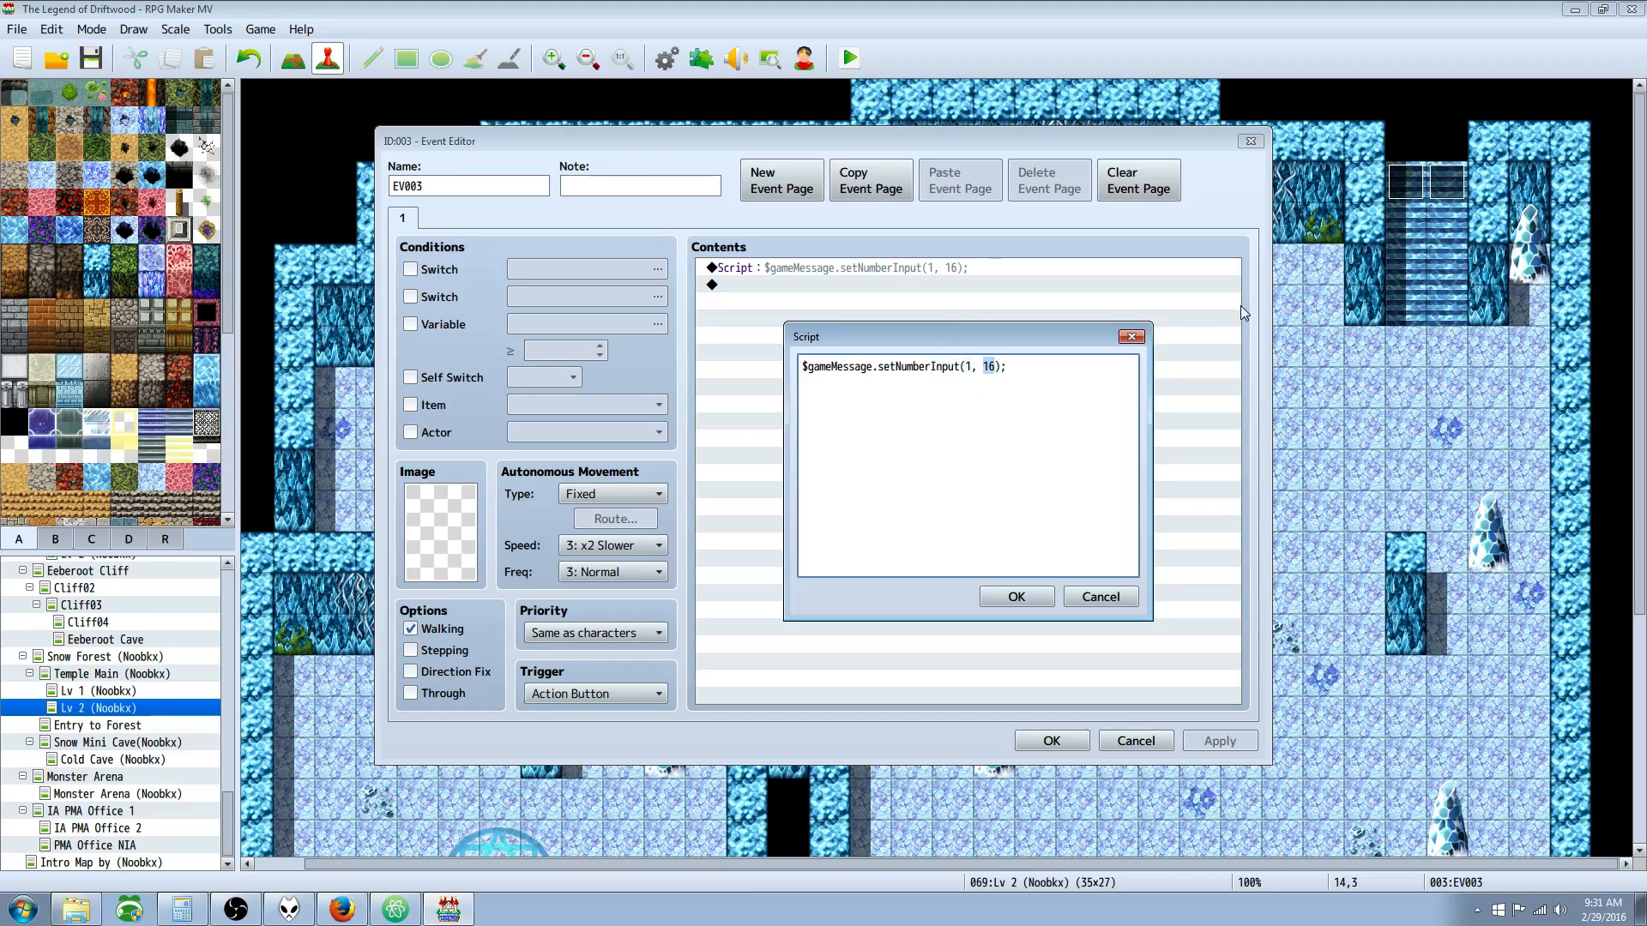
mouse_move(1032, 337)
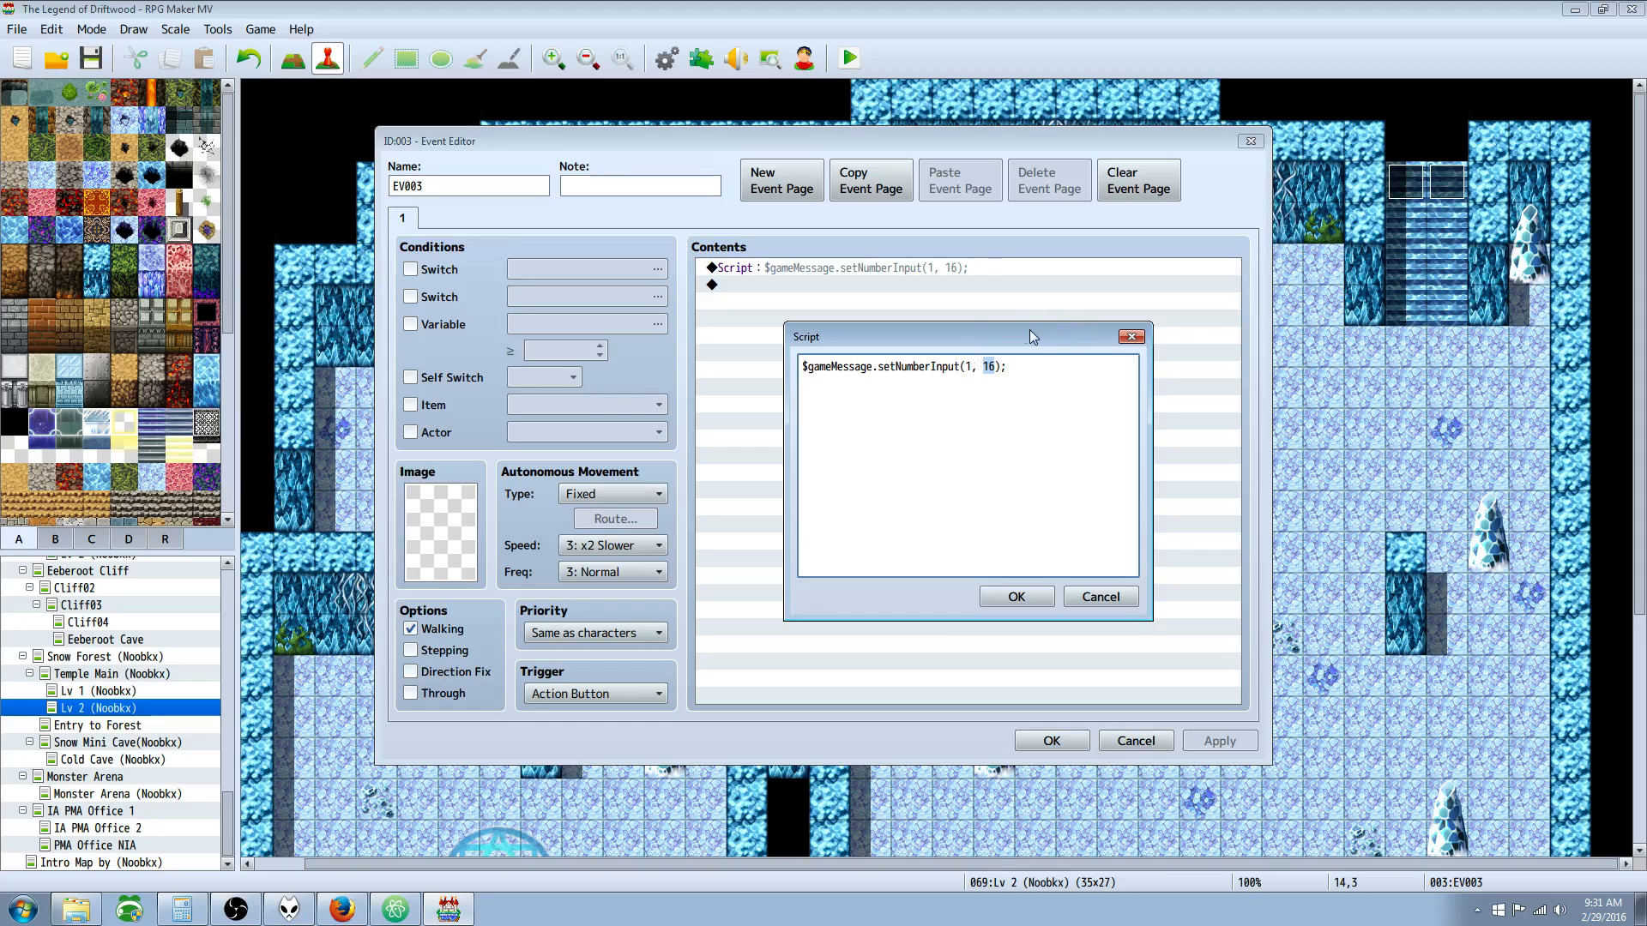
left_click(1033, 375)
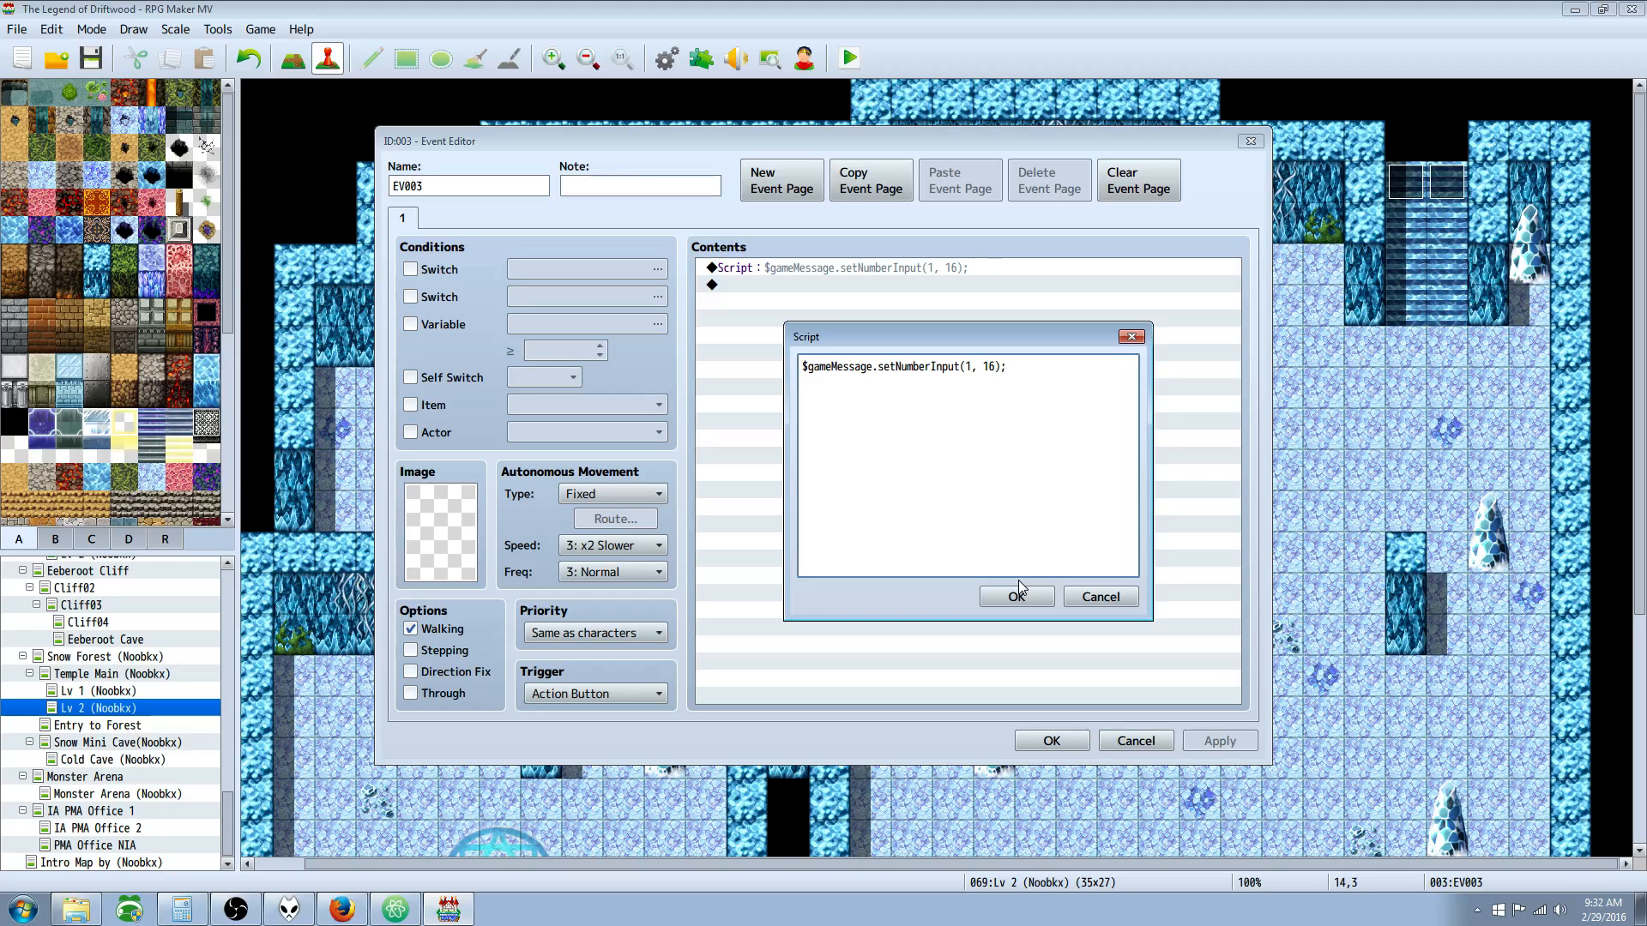
left_click(1006, 366)
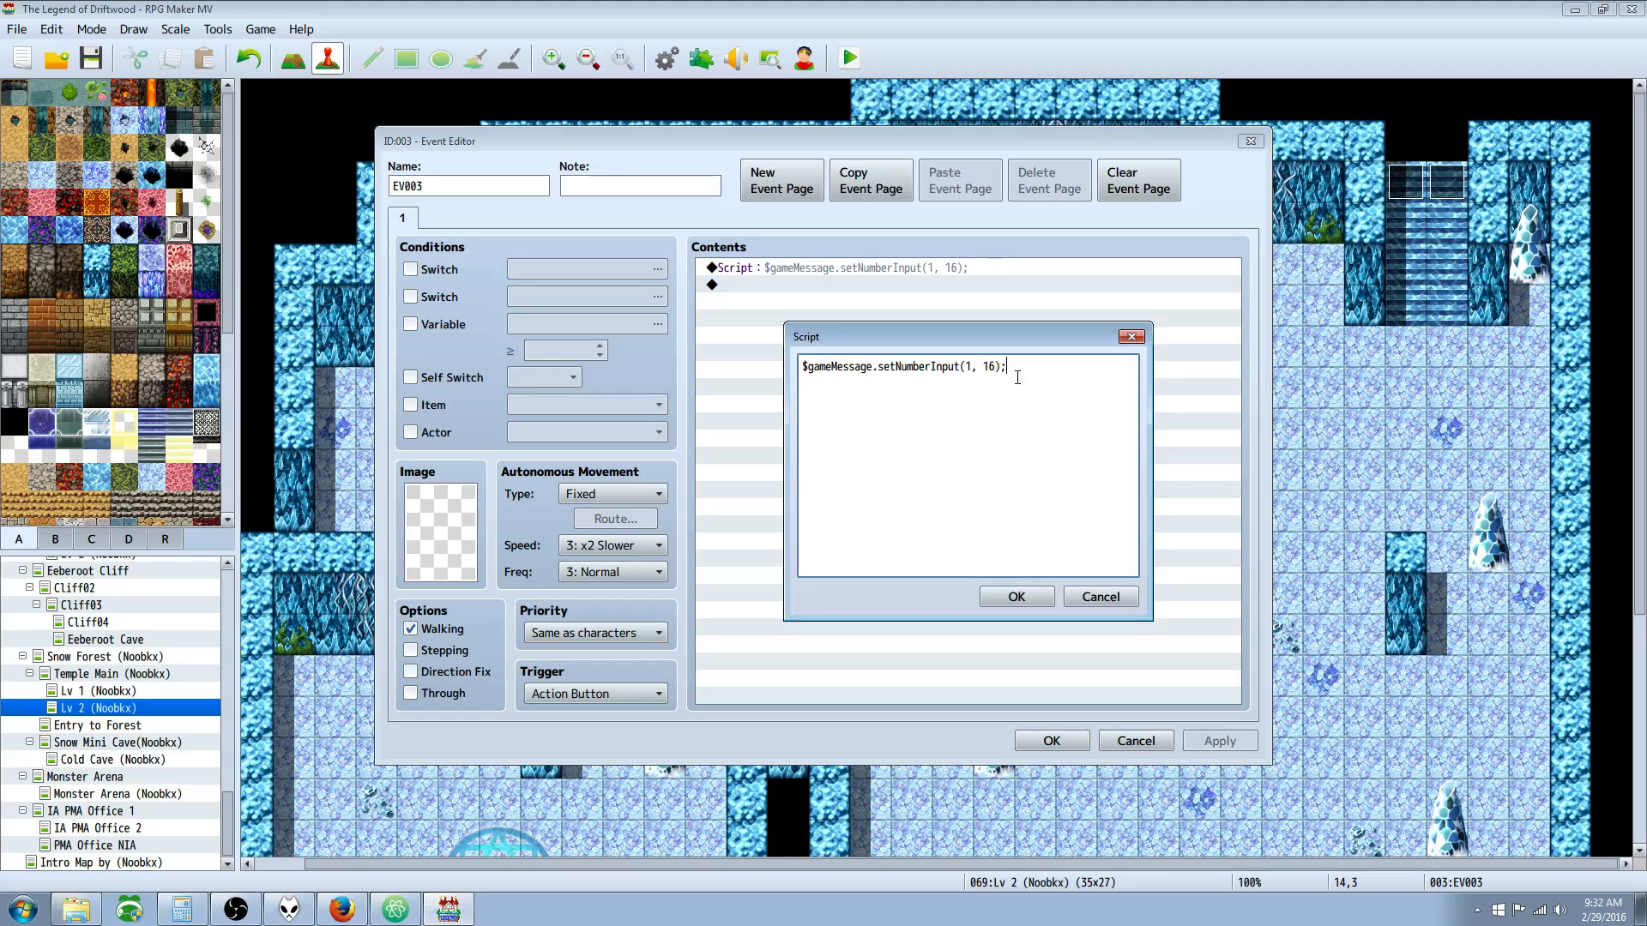